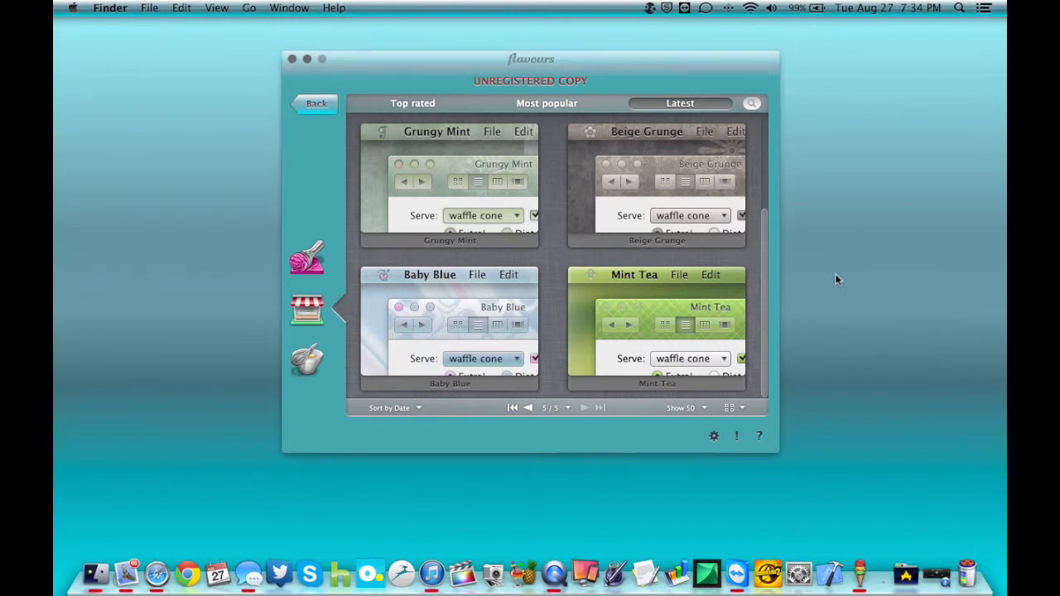
mouse_move(544, 323)
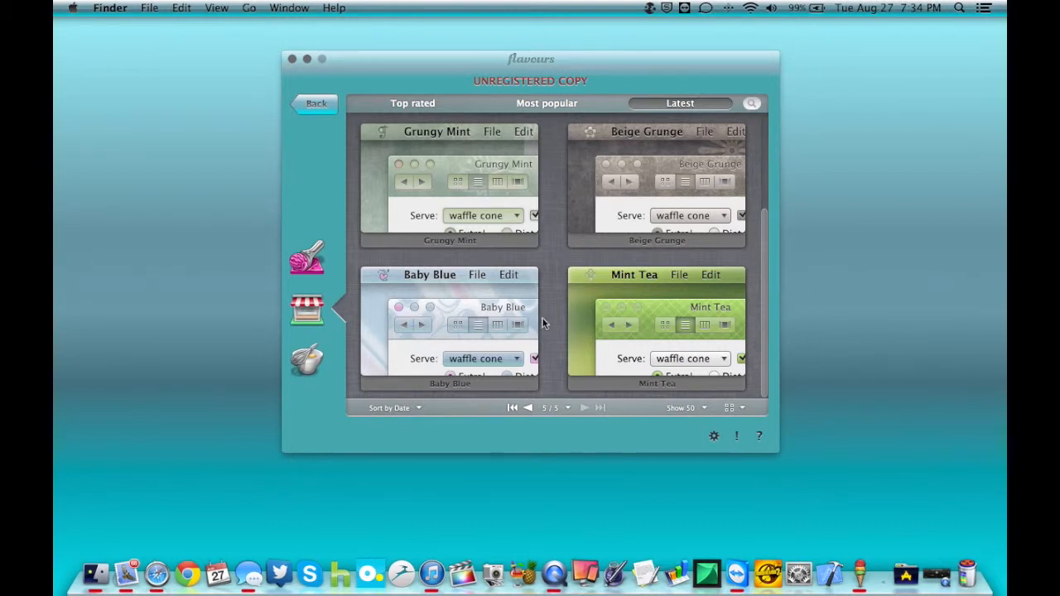
Scroll the gallery's featured page around the Jion theme by Smoke Tetsu
scroll("up", 3)
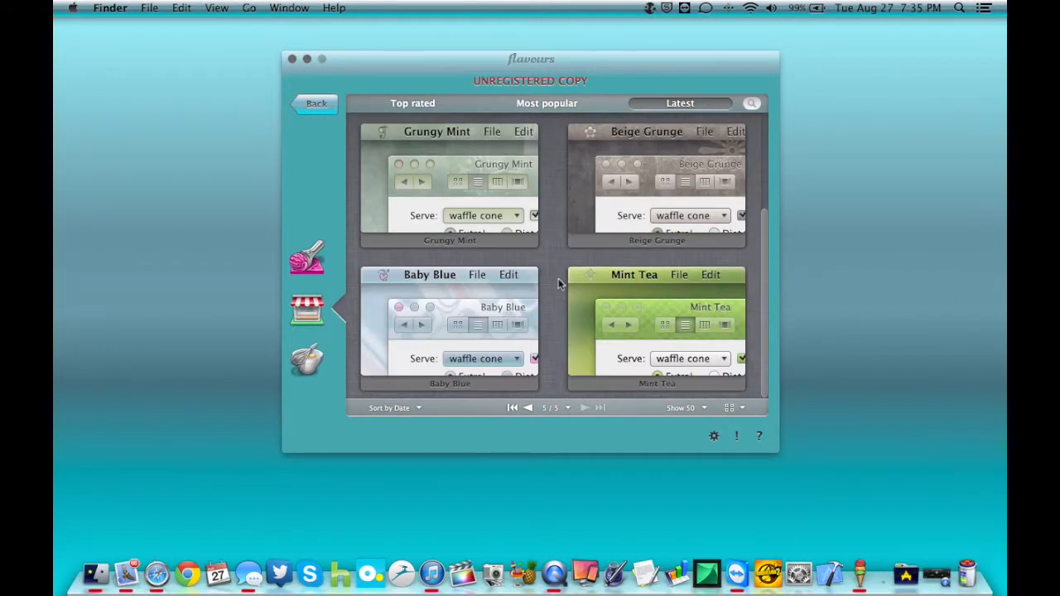
scroll("up", 3)
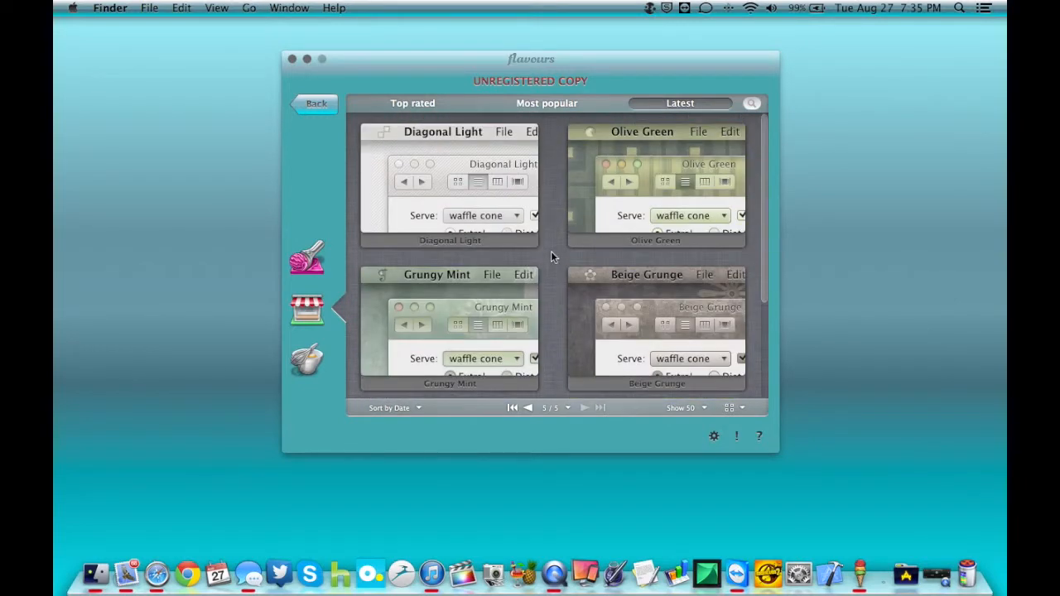
scroll("down", 3)
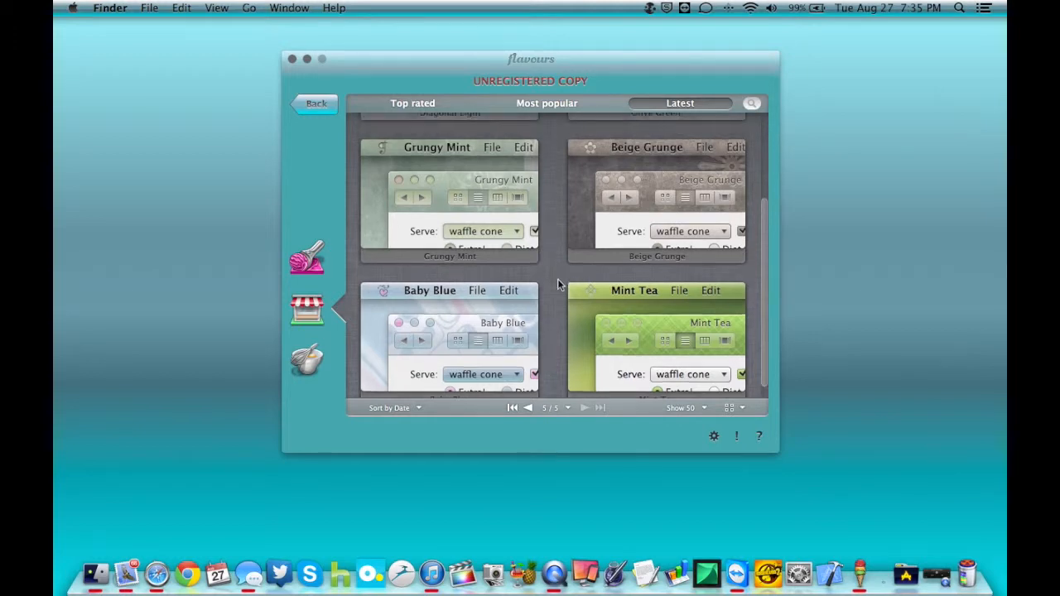
scroll("up", 3)
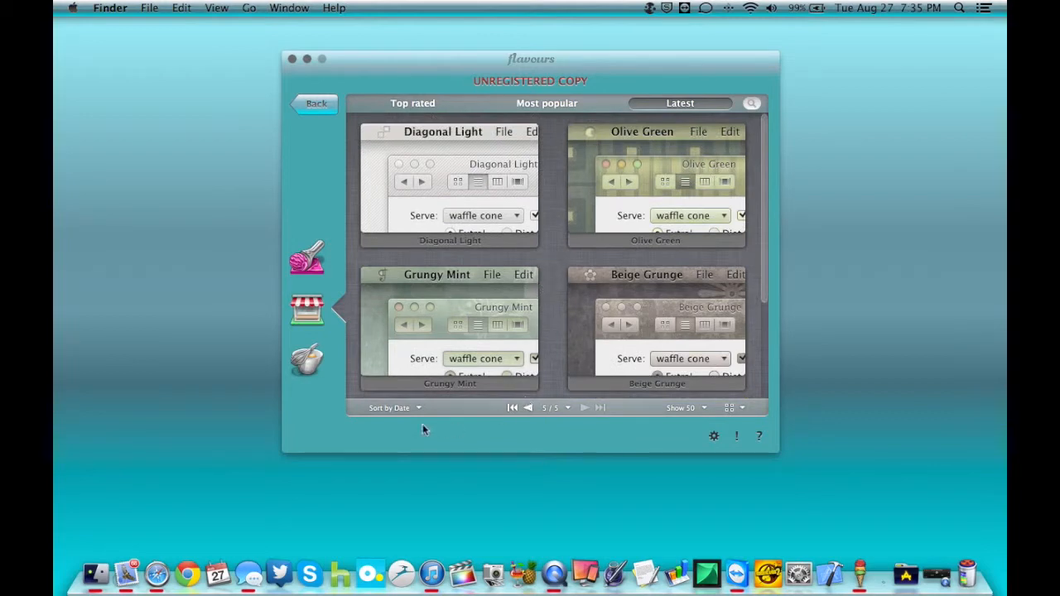
mouse_move(547, 290)
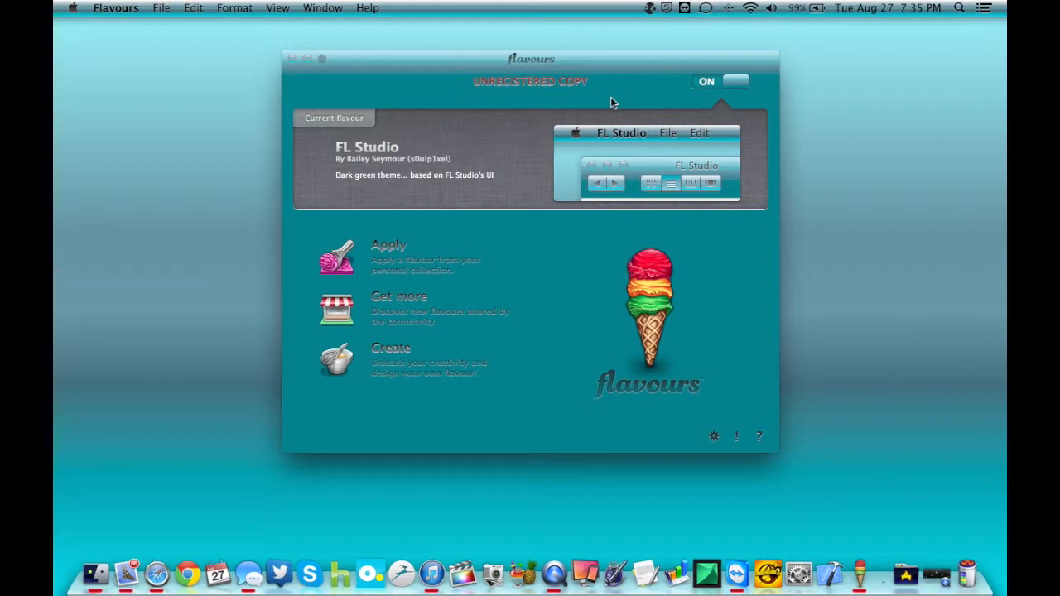
mouse_move(509, 350)
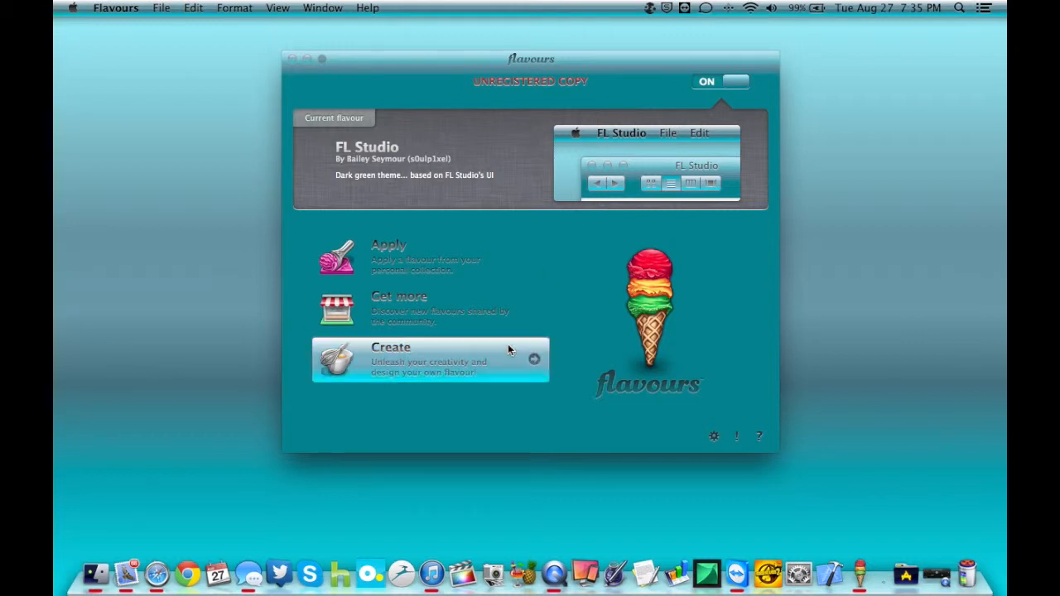
mouse_move(402, 69)
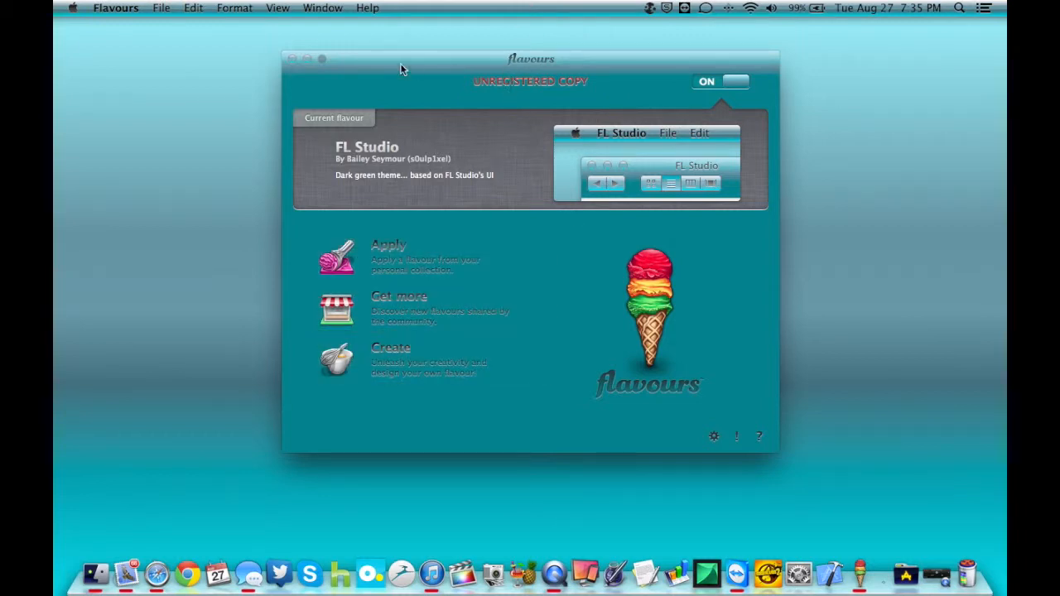
mouse_move(402, 89)
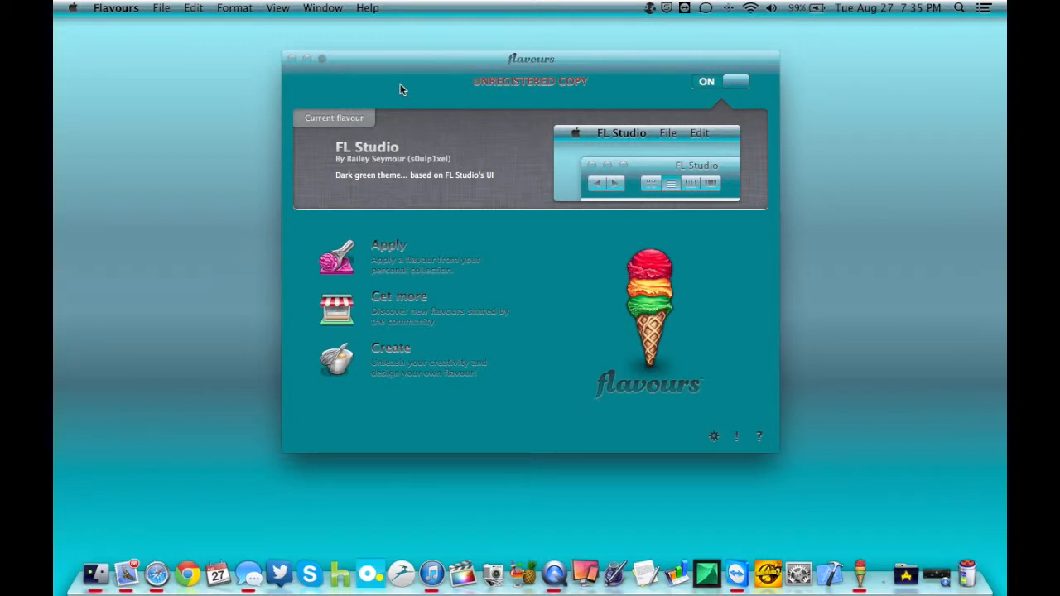
mouse_move(412, 98)
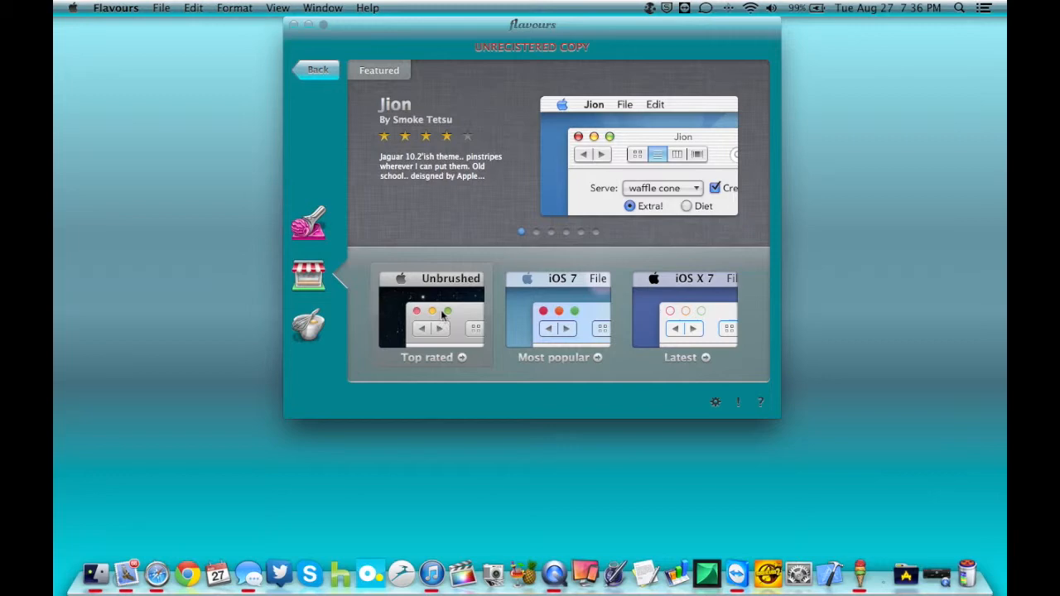
mouse_move(450, 305)
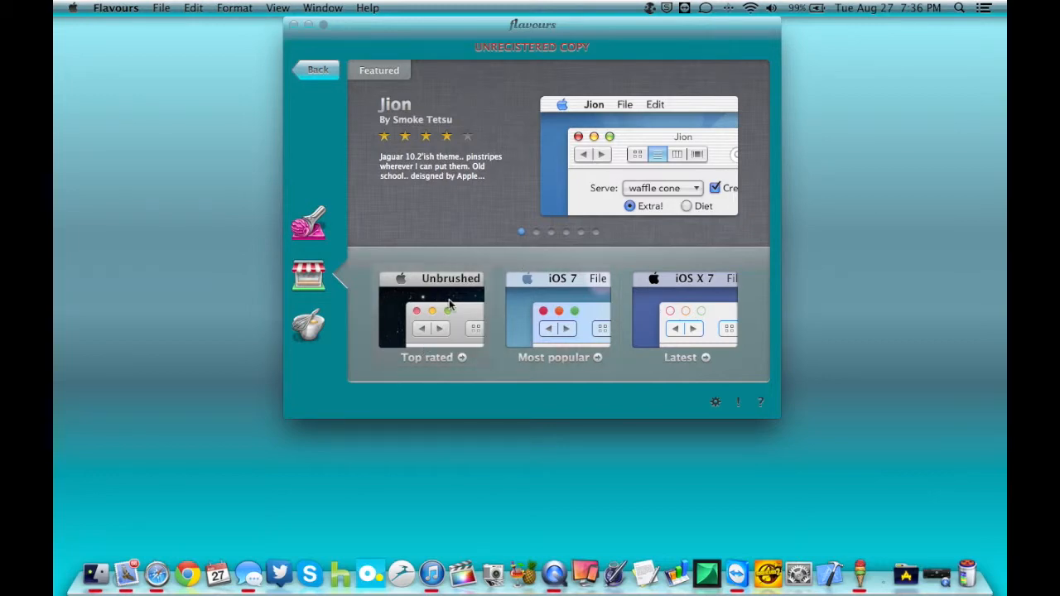
Show the Most popular list and scroll past iOS 7, Systenine, Lumineux and Natural Wood
left_click(536, 232)
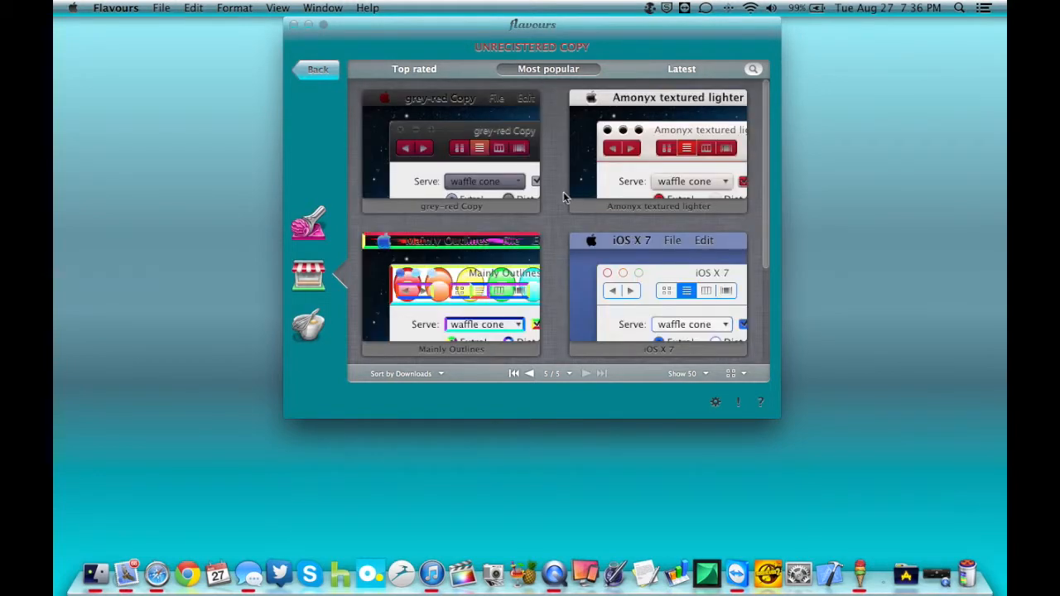
scroll("down", 3)
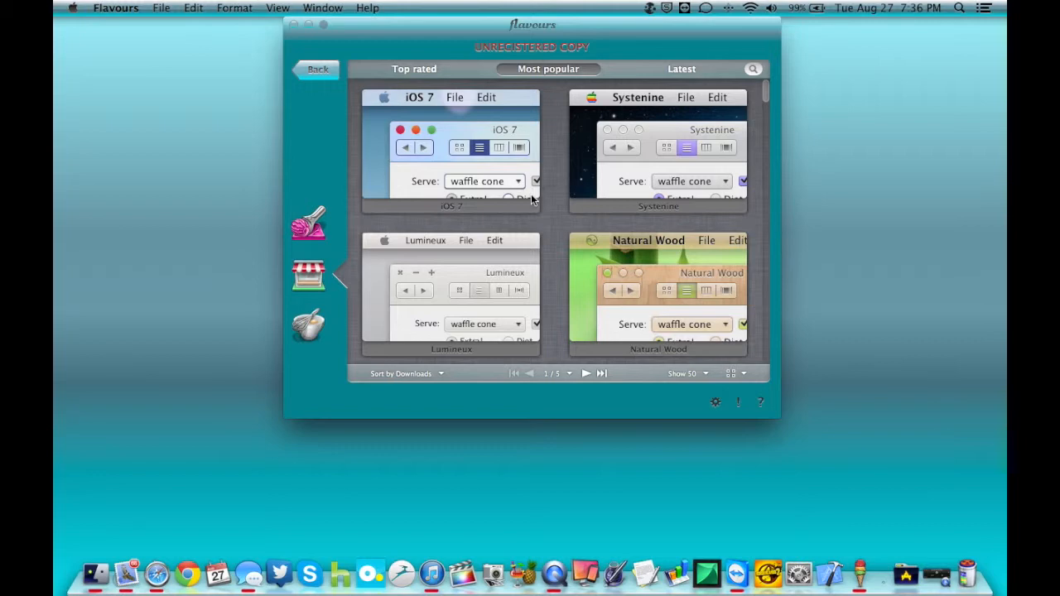
scroll("down", 3)
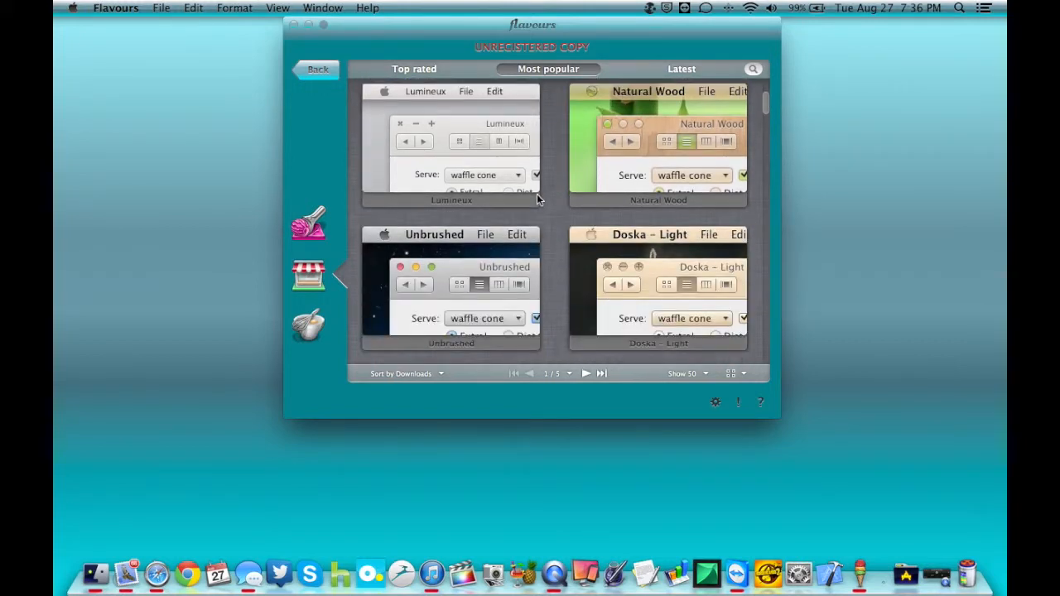
scroll("down", 3)
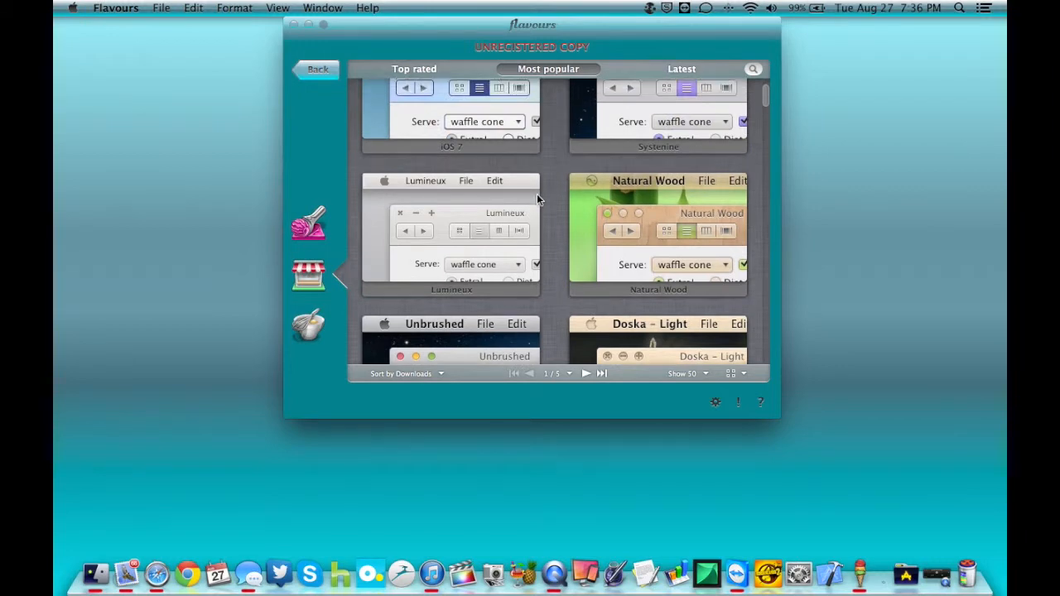
mouse_move(594, 190)
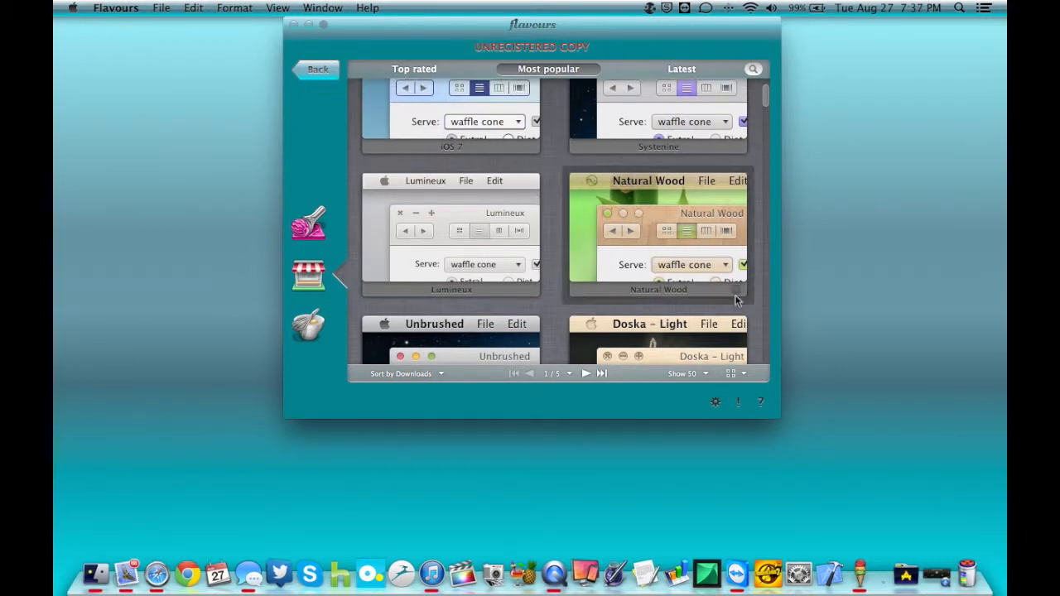
Show Natural Wood by Nuno Grilo with its ratings, version 1.0.3 and update notes
left_click(658, 234)
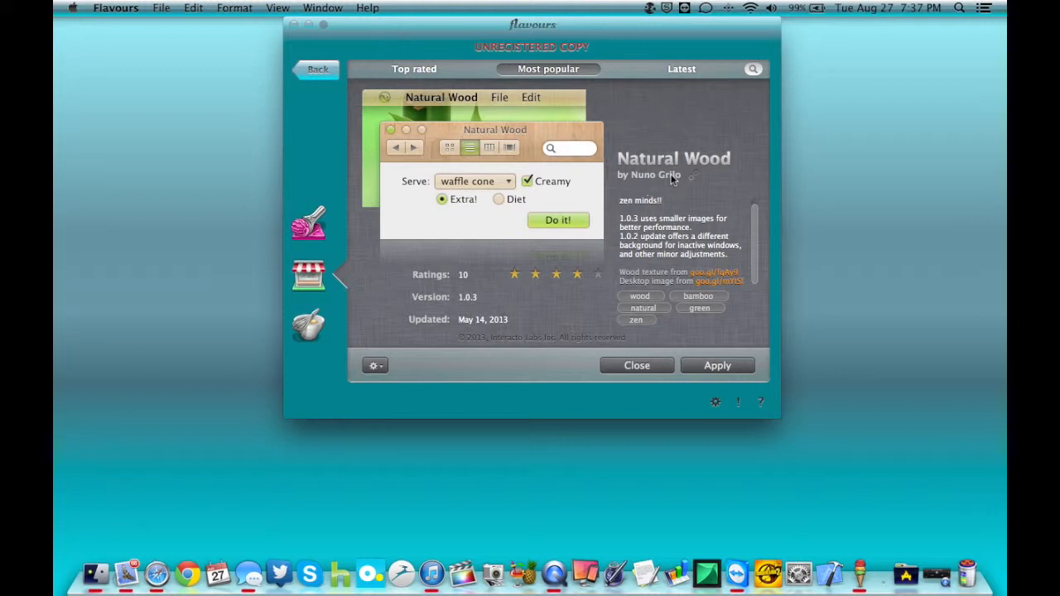
mouse_move(577, 143)
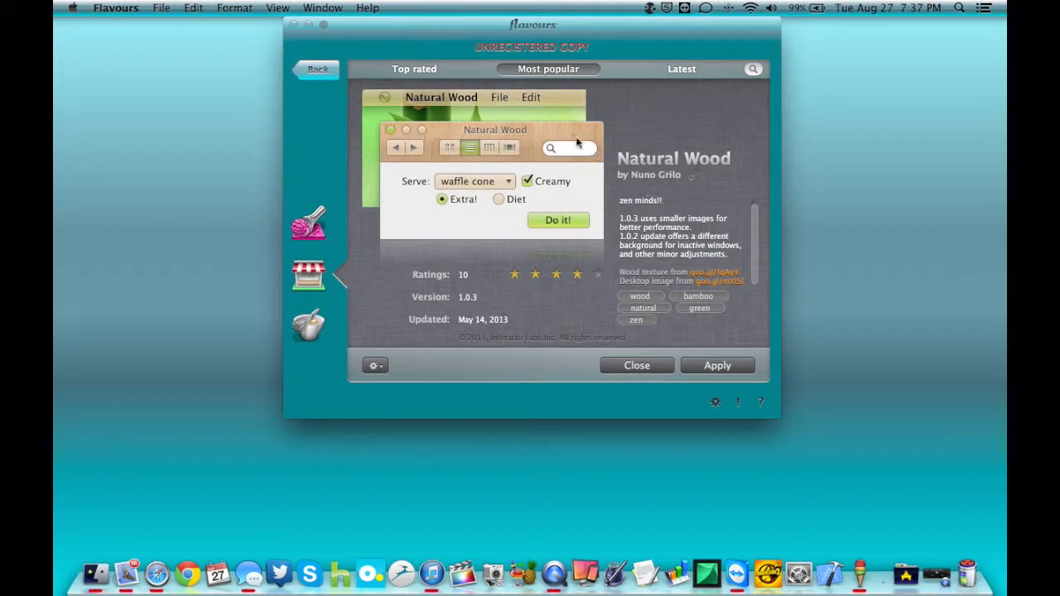
mouse_move(383, 90)
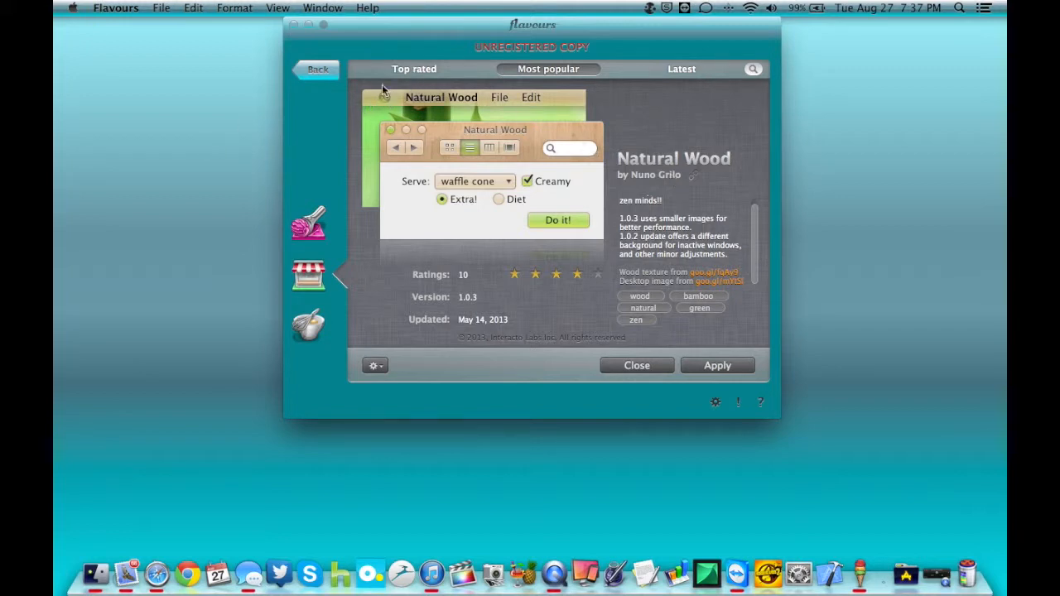
mouse_move(398, 97)
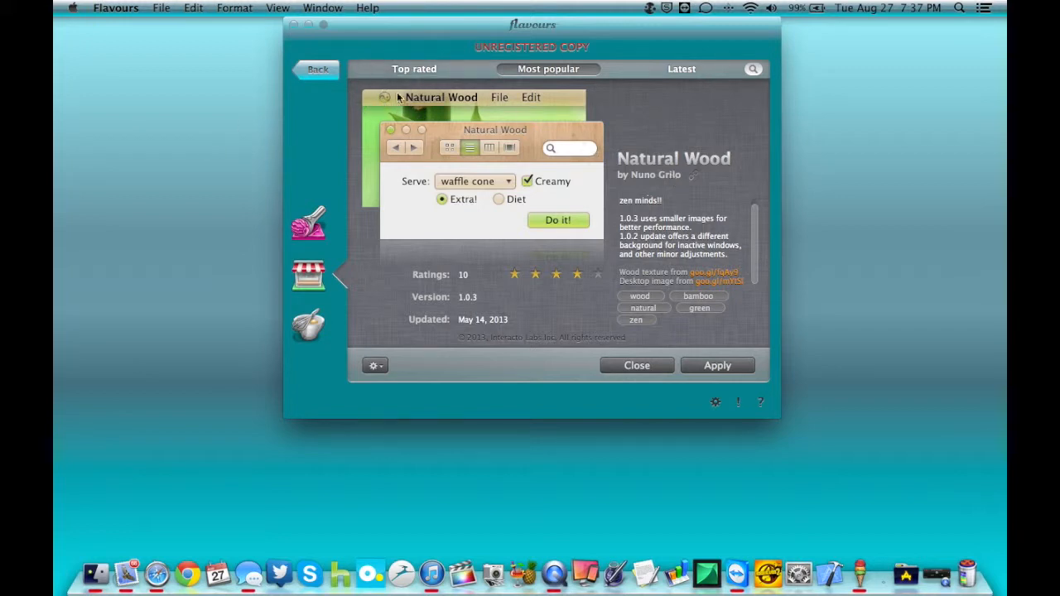
mouse_move(396, 129)
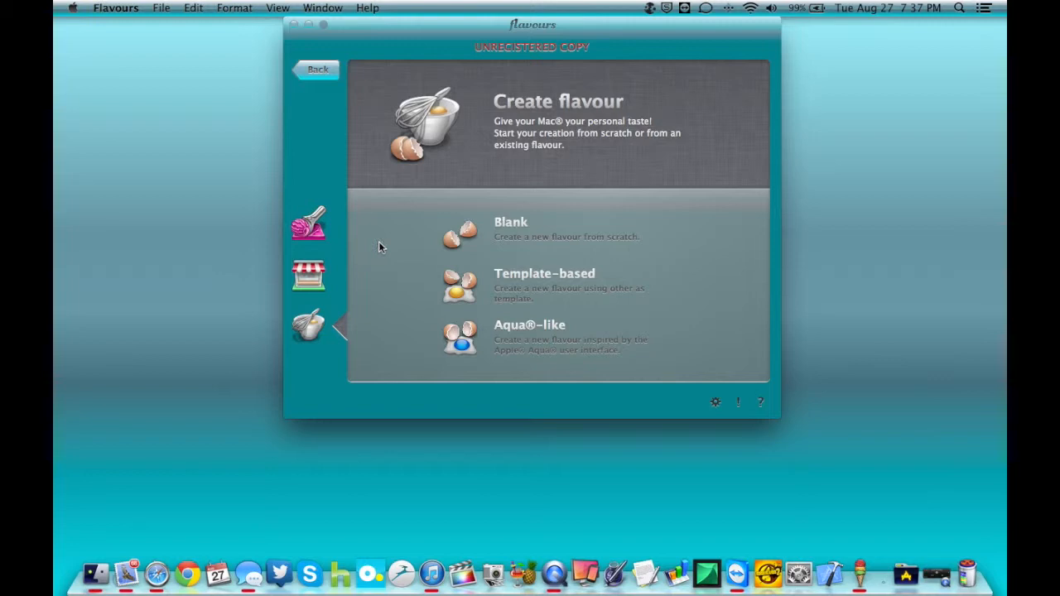
mouse_move(723, 273)
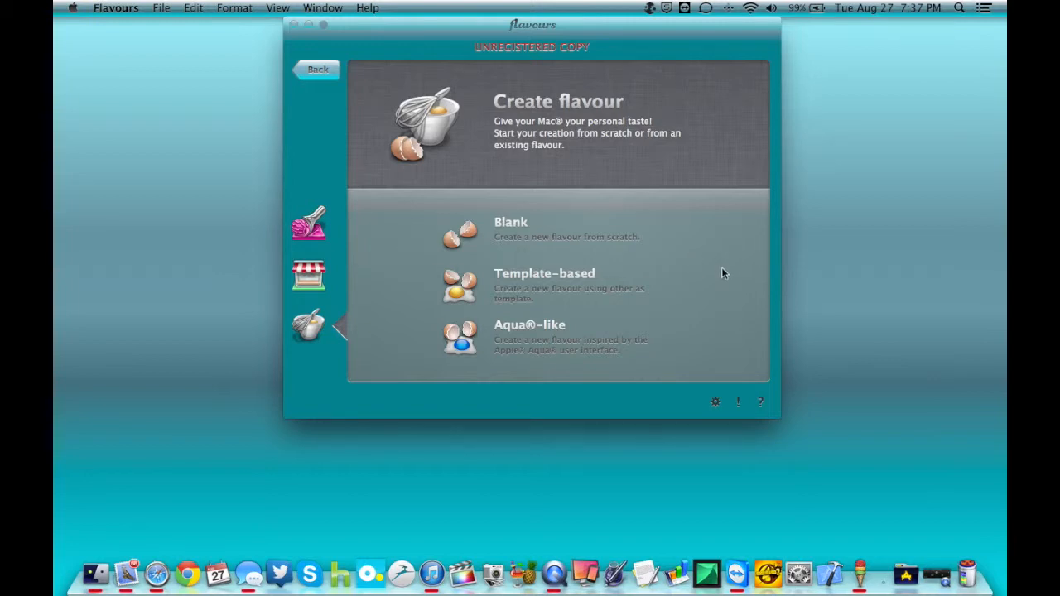
mouse_move(648, 207)
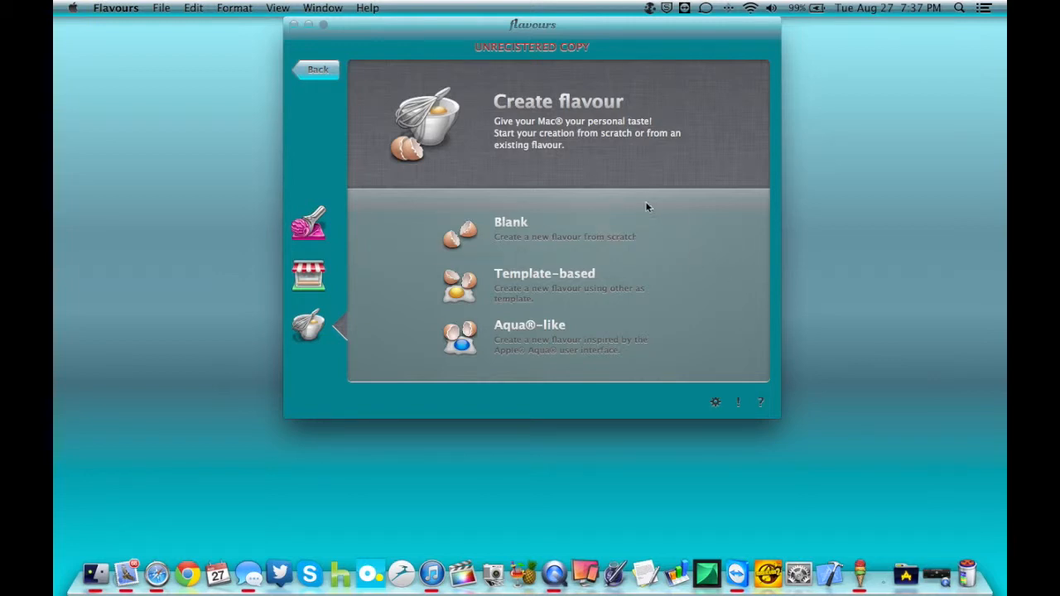
mouse_move(679, 236)
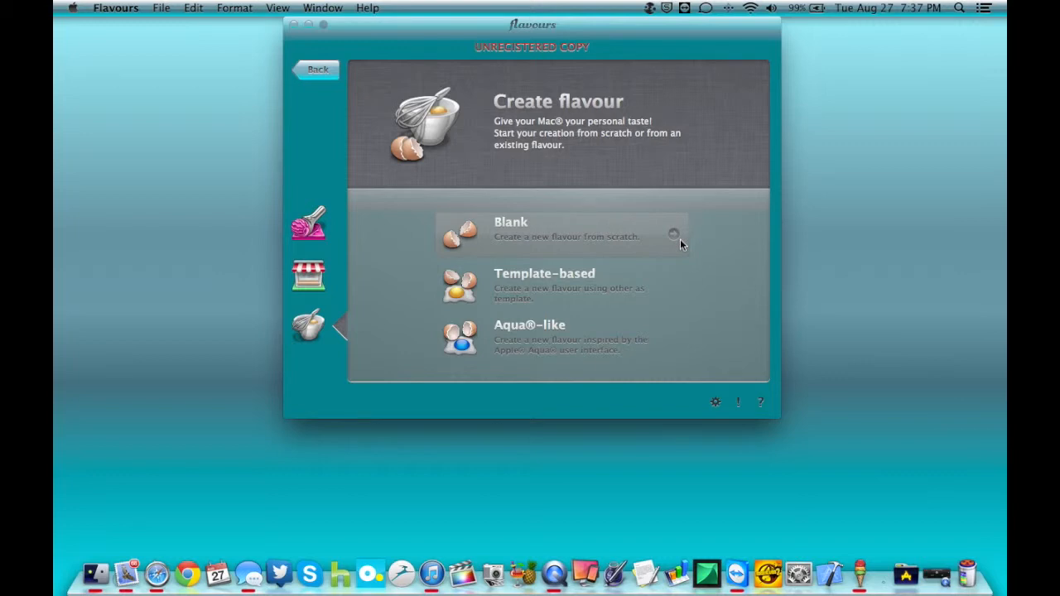
mouse_move(682, 312)
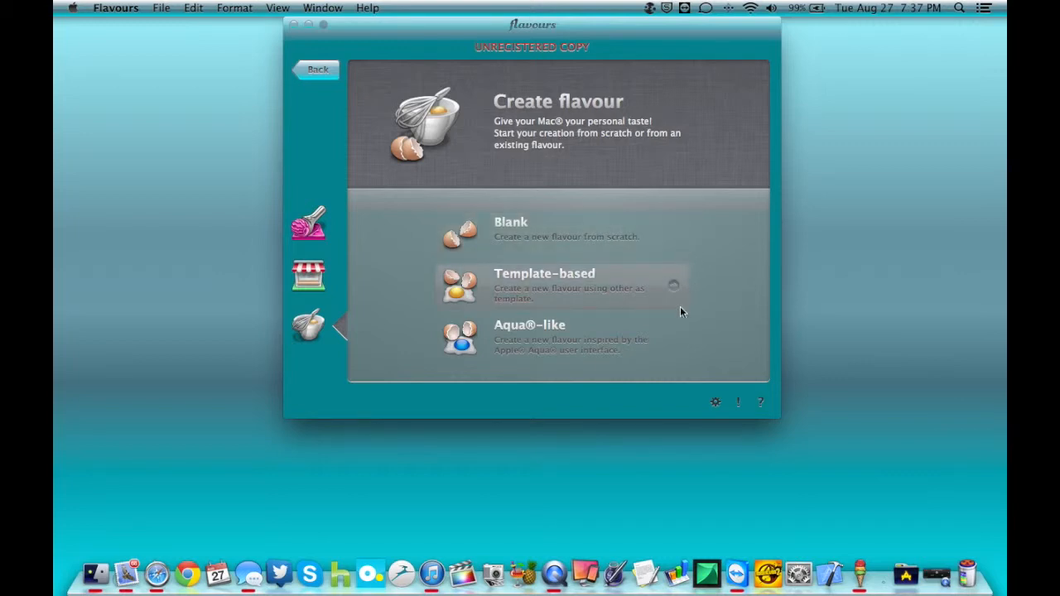
mouse_move(684, 340)
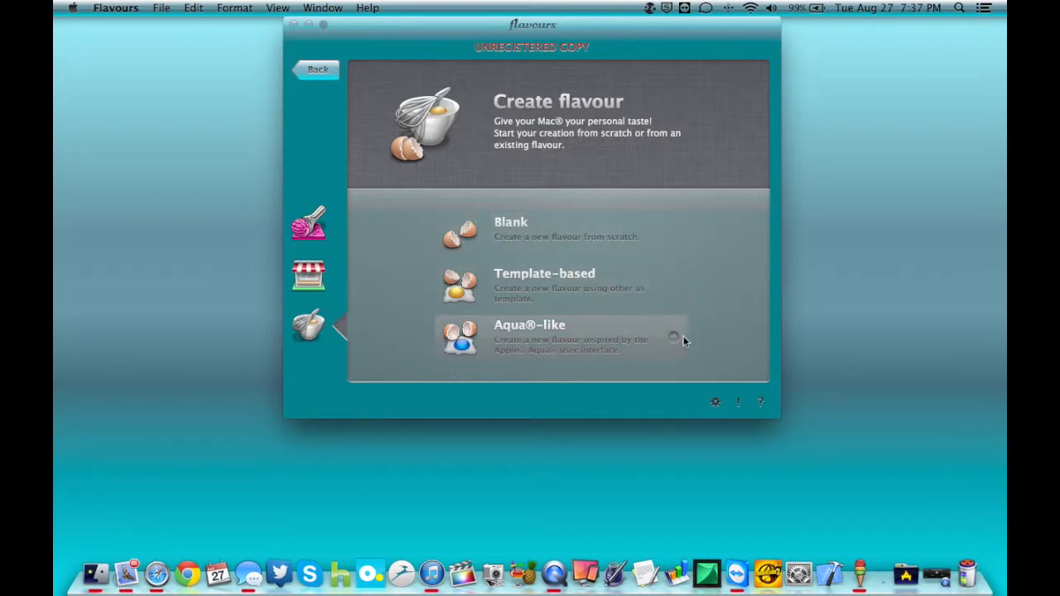
mouse_move(679, 343)
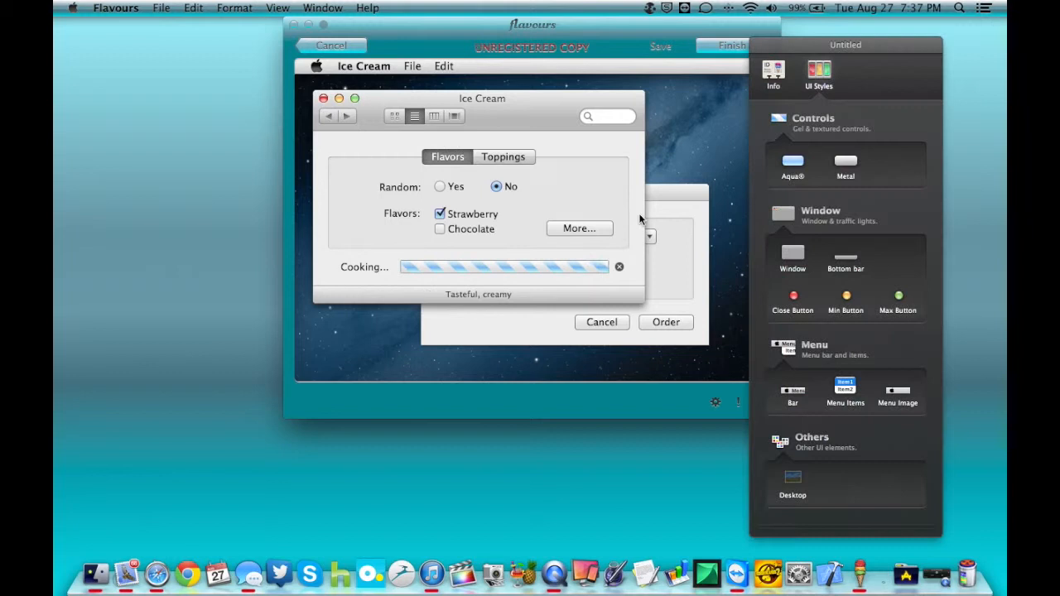
mouse_move(613, 114)
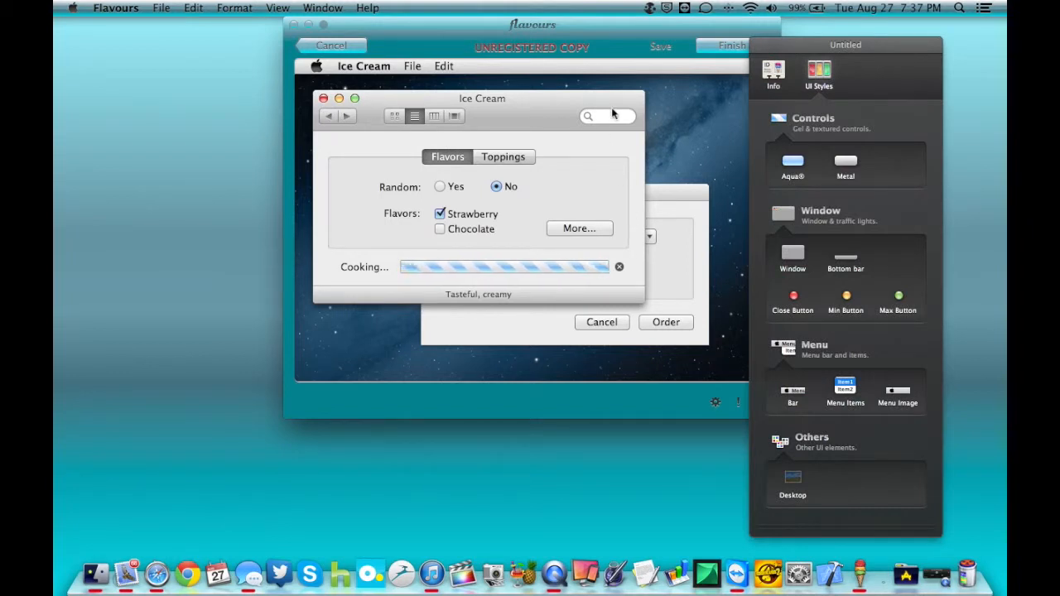
mouse_move(592, 124)
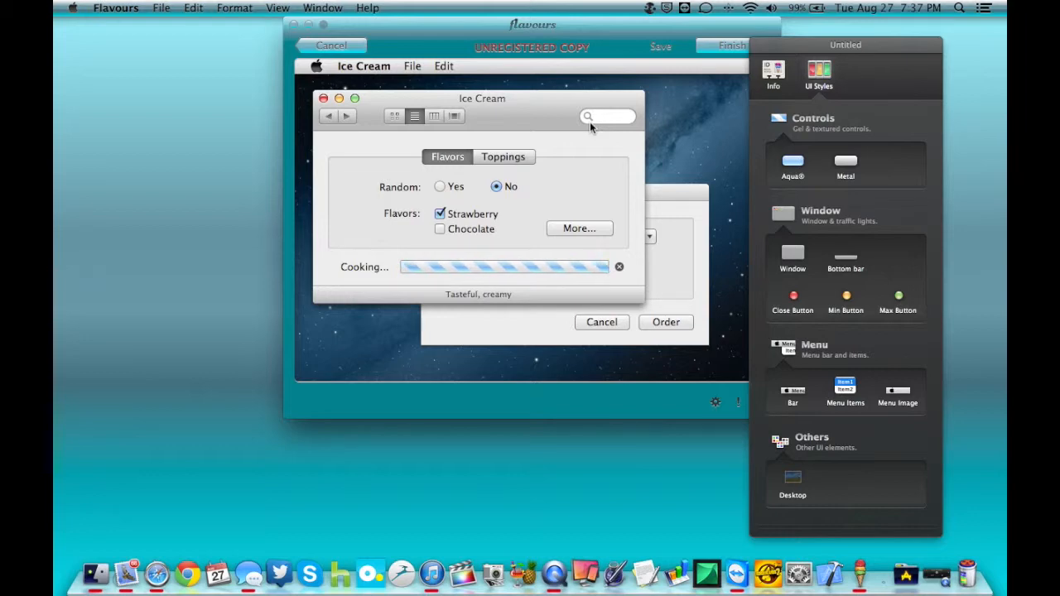
mouse_move(867, 142)
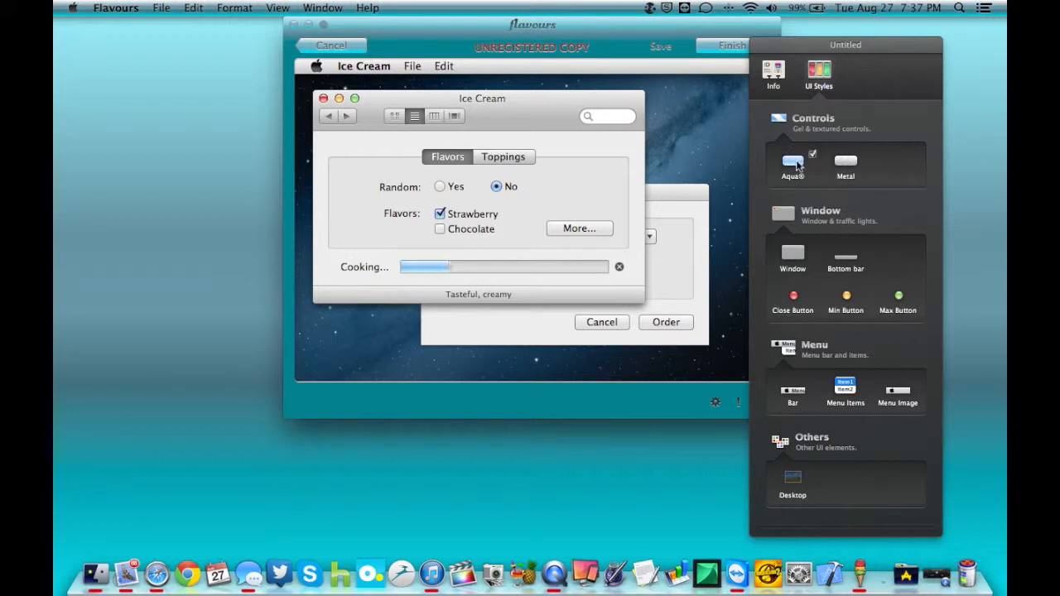
left_click(793, 163)
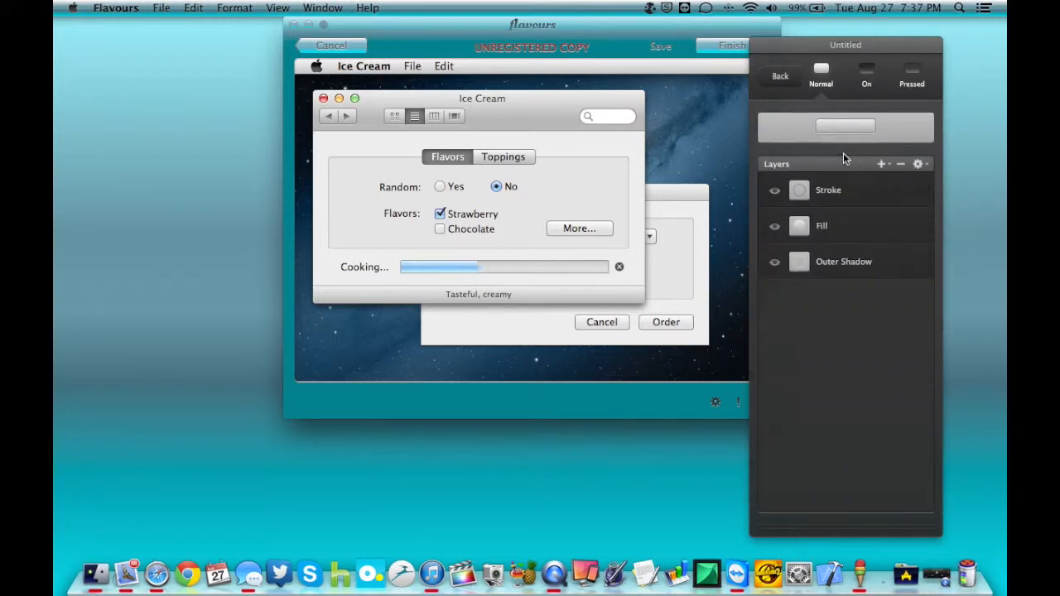
mouse_move(783, 116)
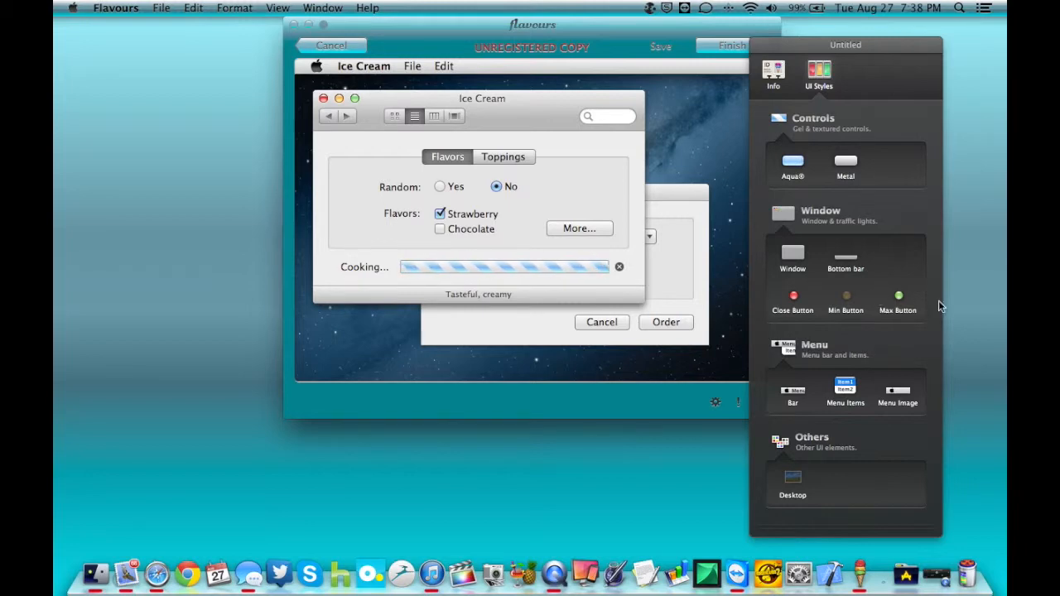
mouse_move(865, 294)
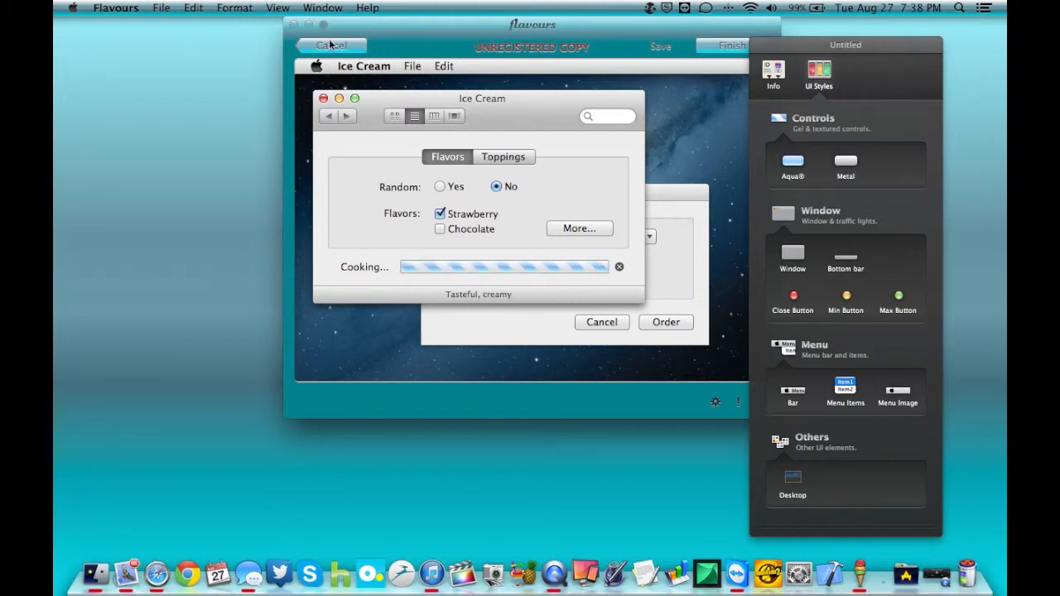
Set the Menu Bar fill type to Gloss and colour it green
left_click(331, 45)
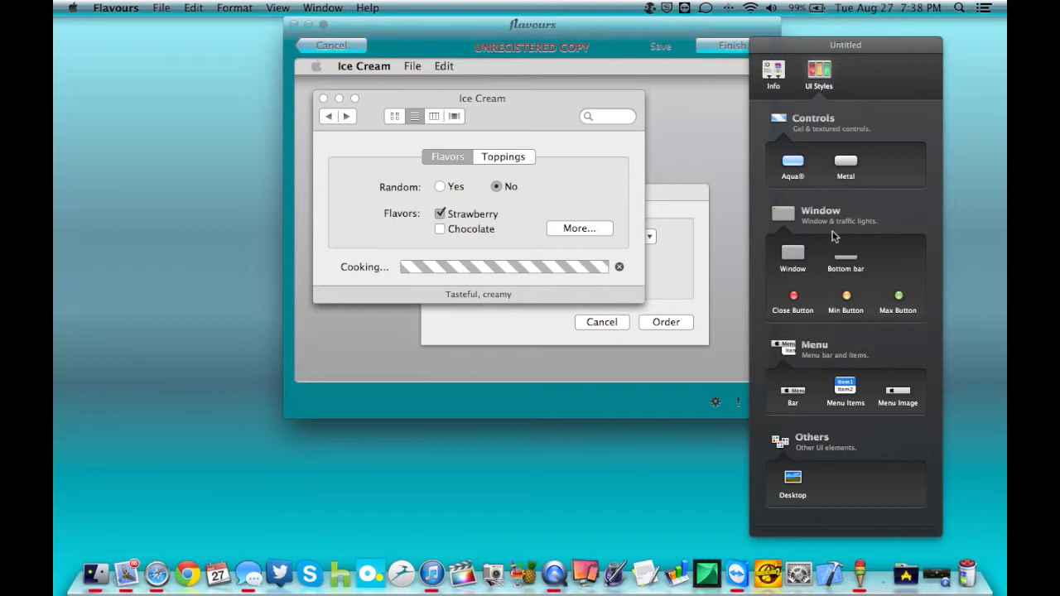
mouse_move(816, 437)
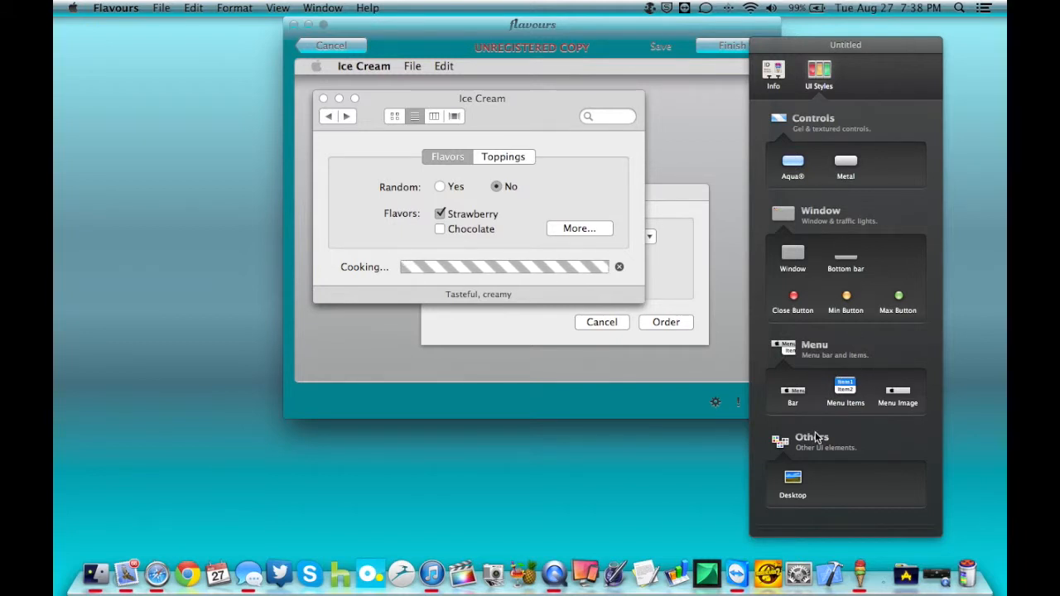
mouse_move(847, 94)
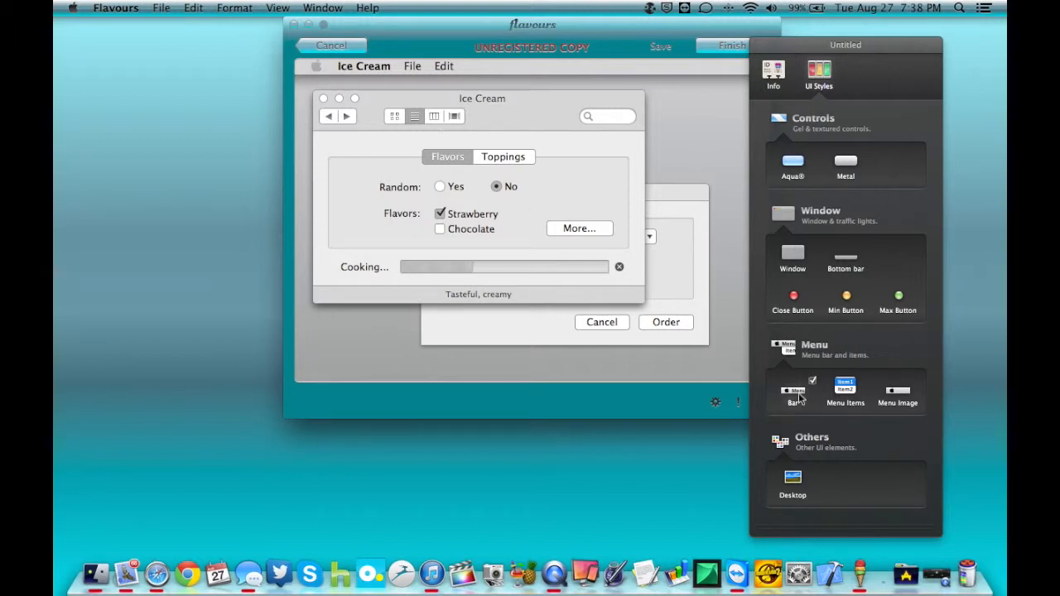
left_click(792, 393)
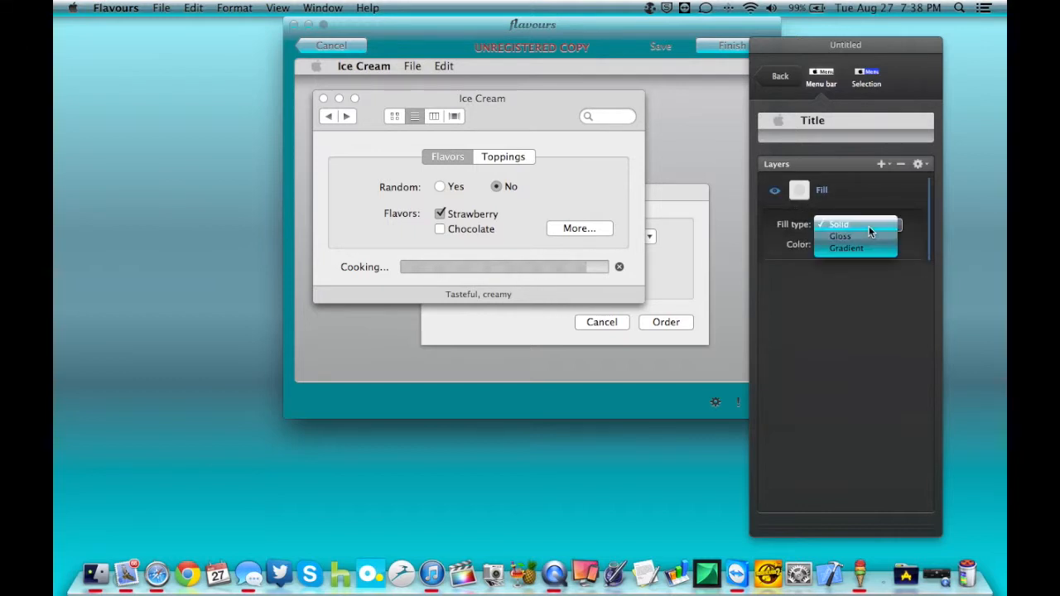
left_click(840, 236)
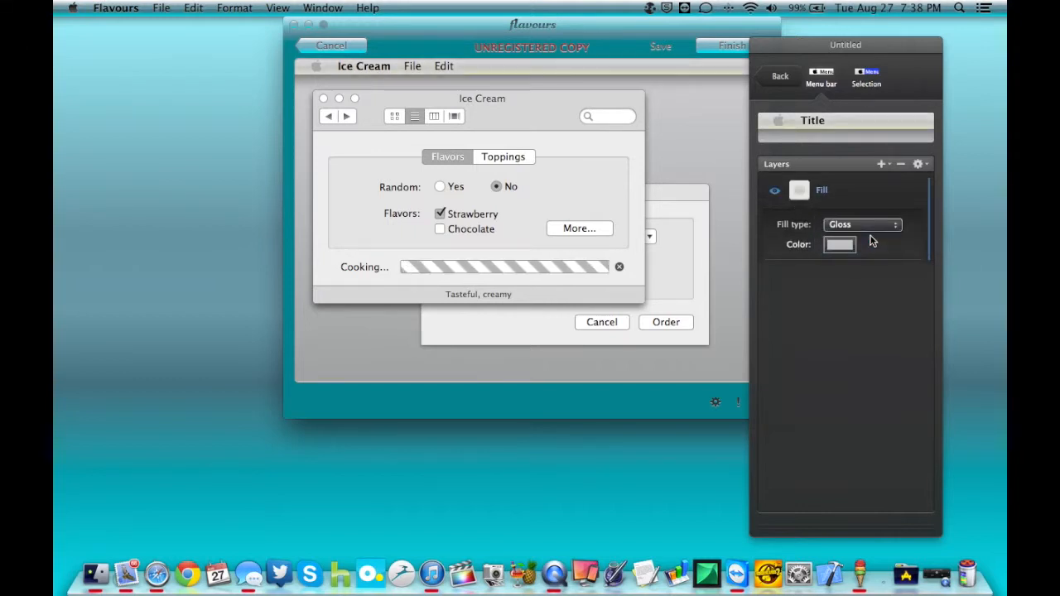
left_click(839, 244)
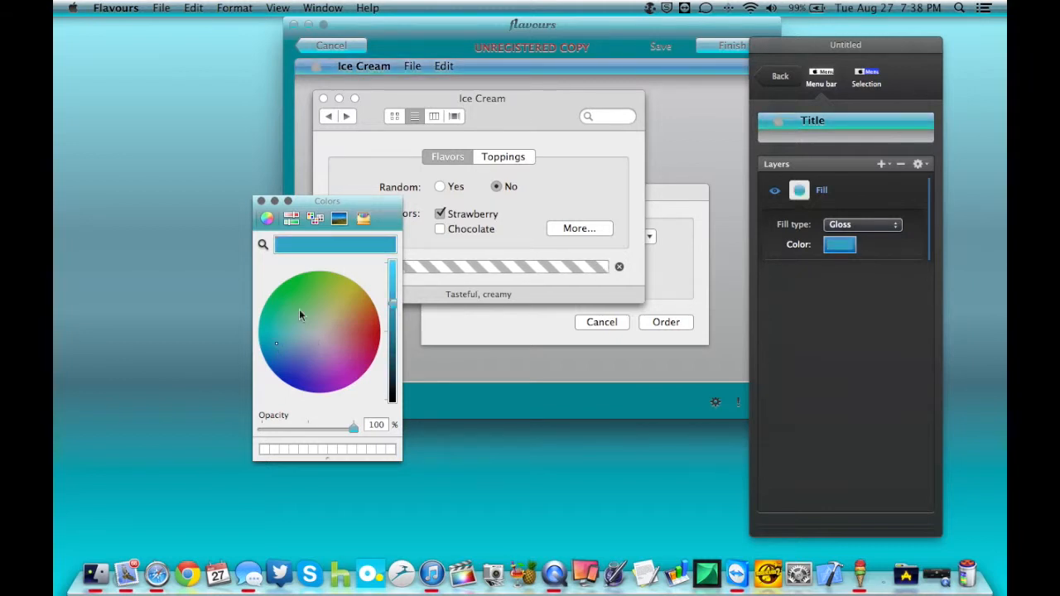
left_click(303, 282)
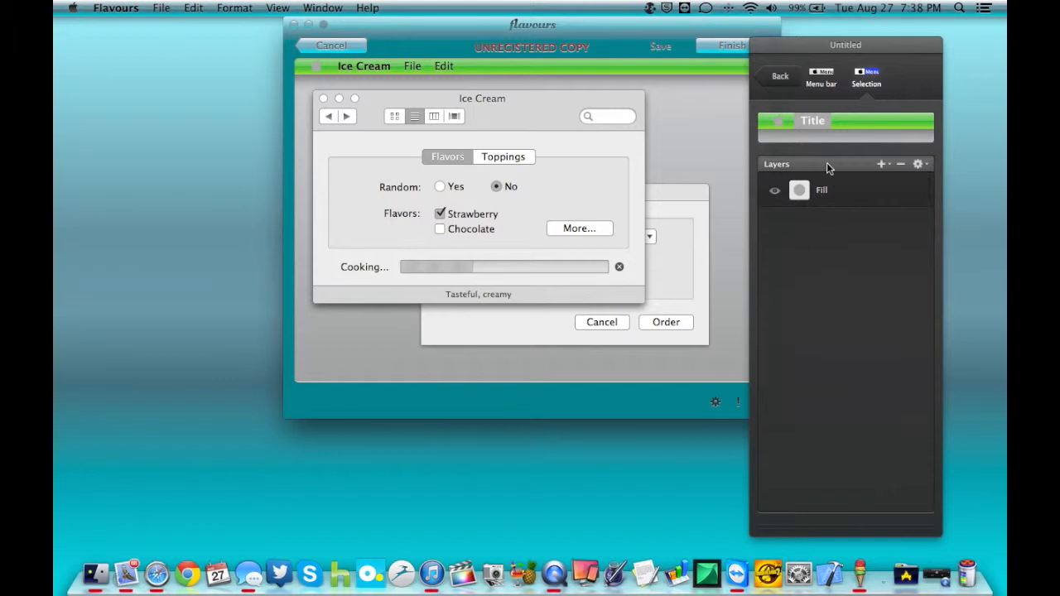
Set the menu bar Selection fill to a Gradient with blue and yellow stops
left_click(821, 190)
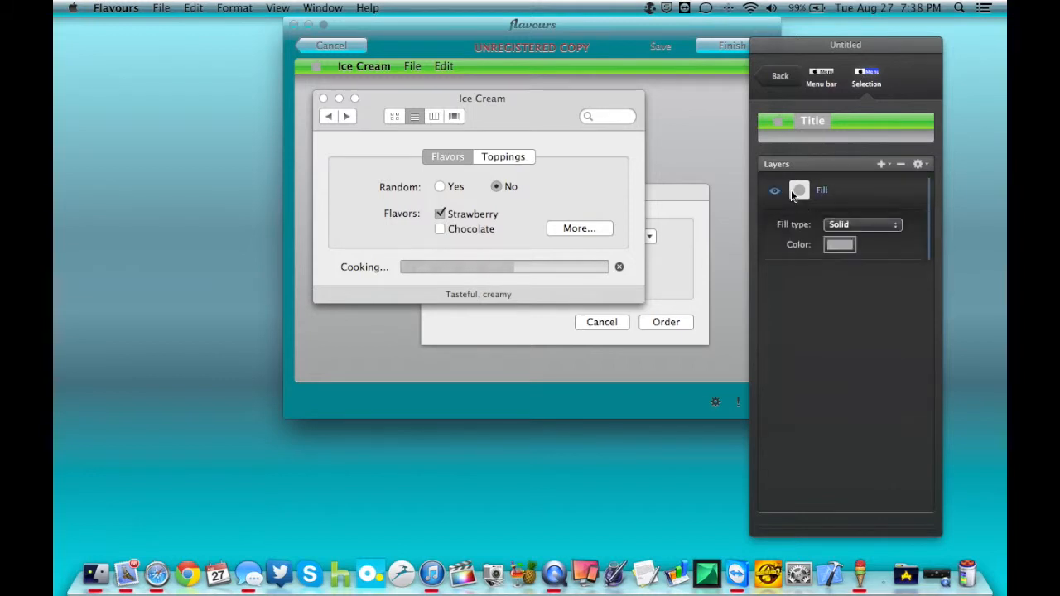
left_click(861, 224)
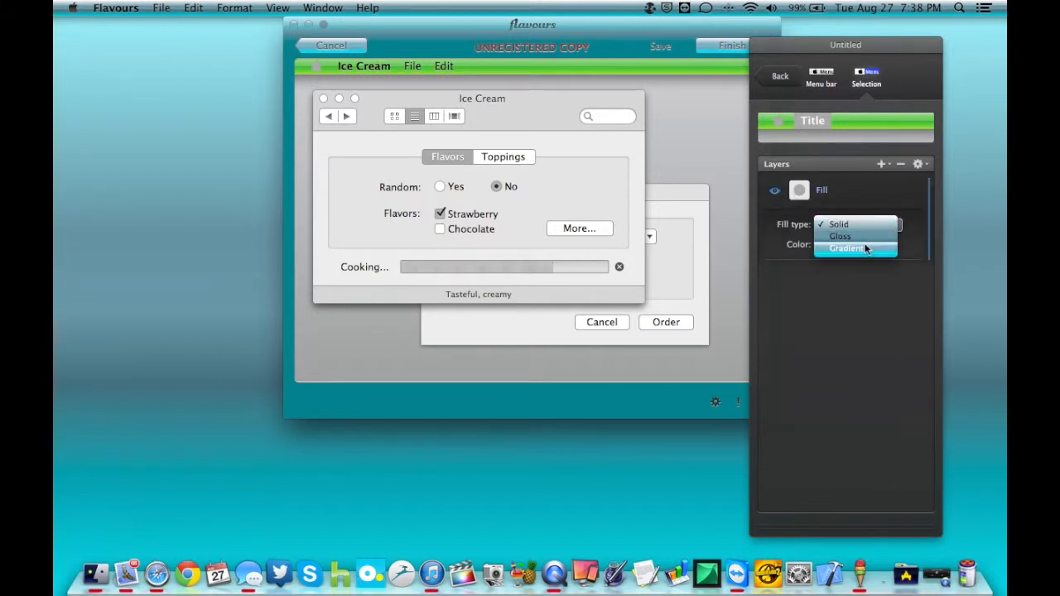
left_click(844, 248)
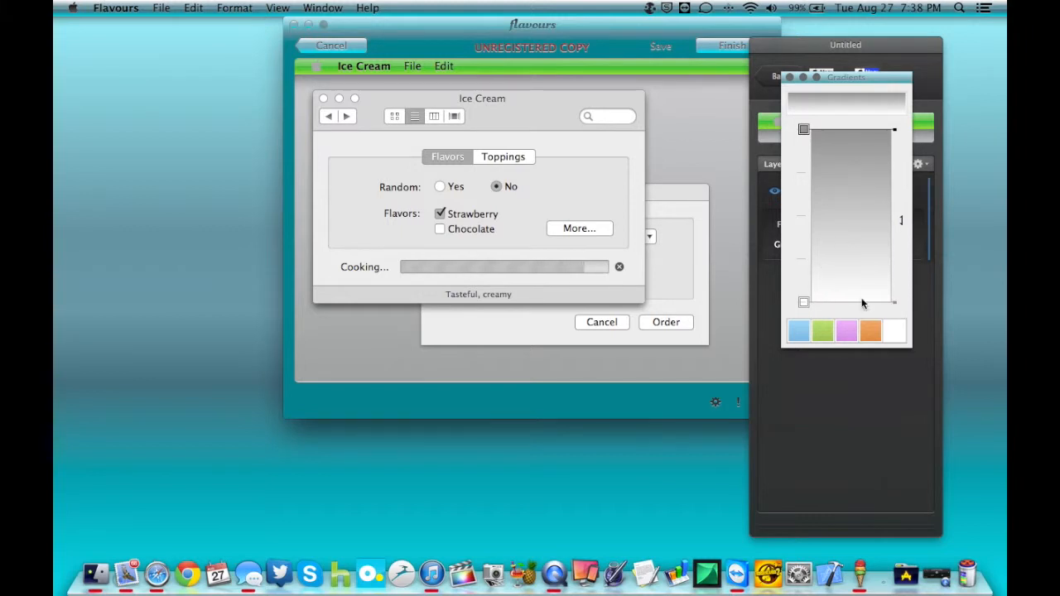
left_click(797, 331)
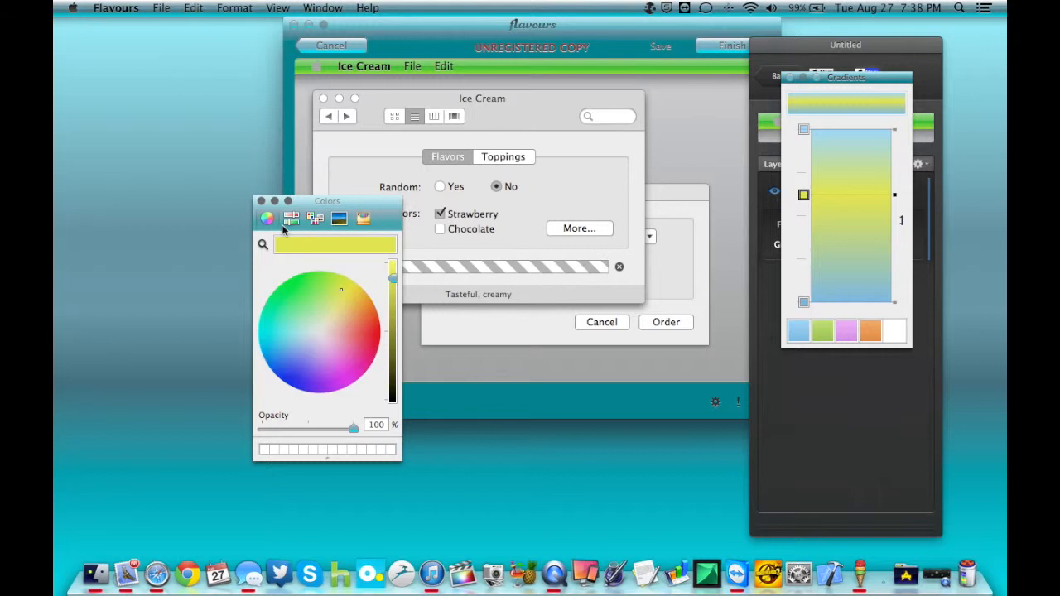
left_click(262, 200)
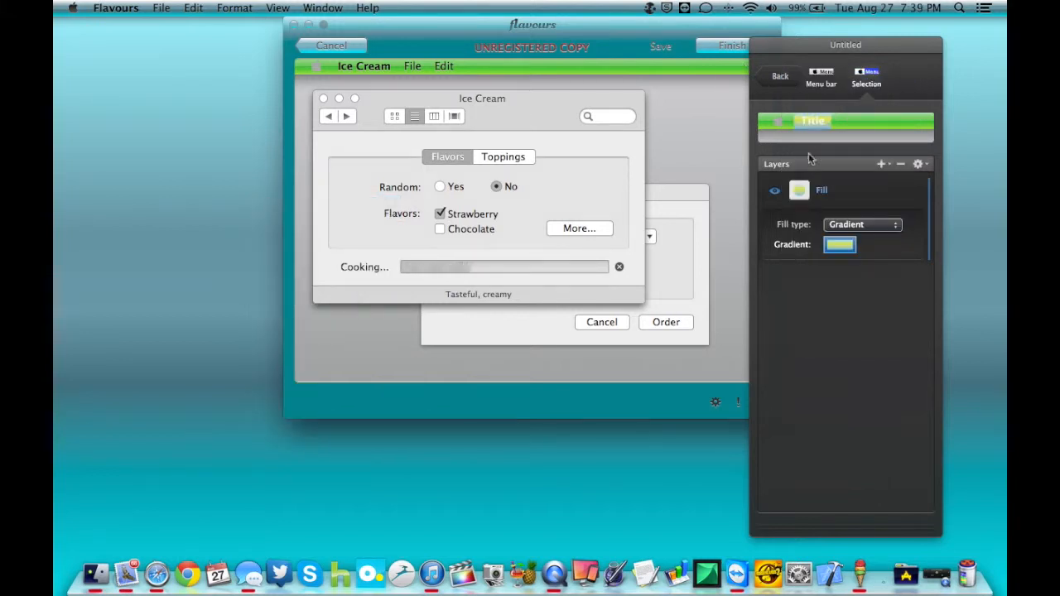
mouse_move(847, 143)
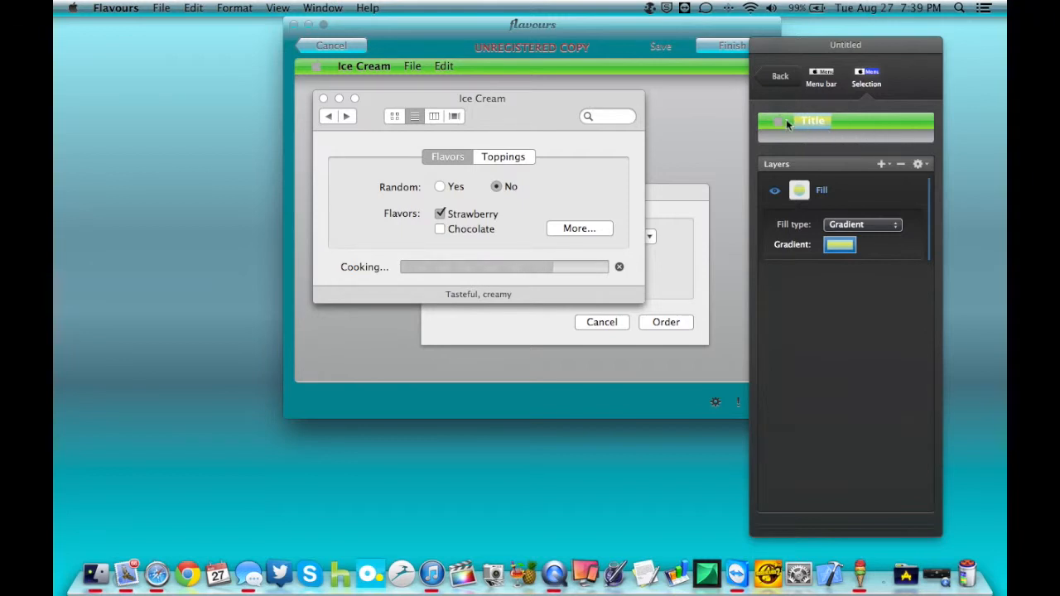
mouse_move(891, 171)
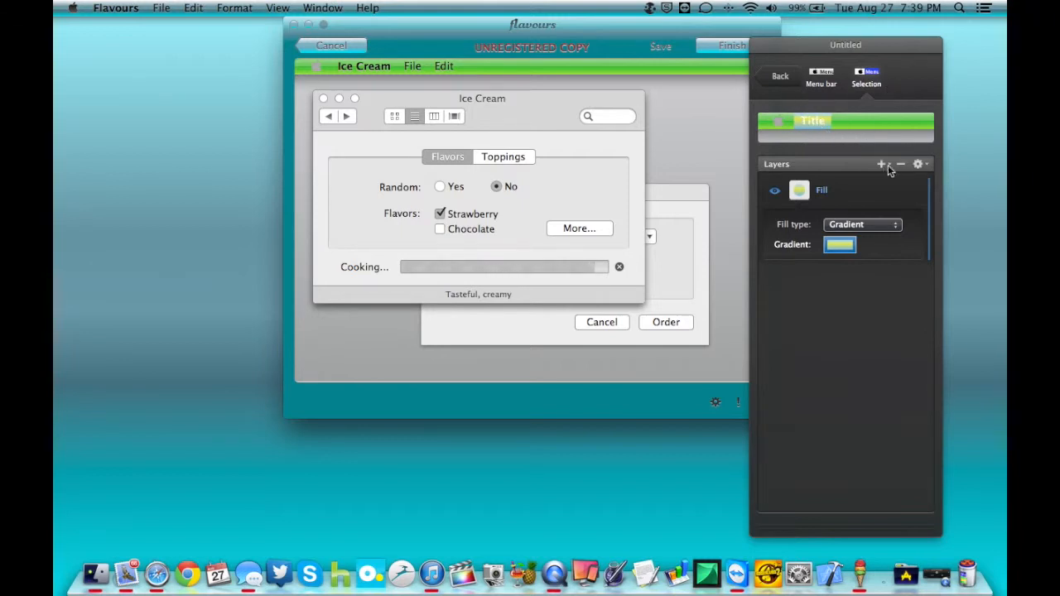
Set the Menu Image fill to Gloss in blue and return to the style categories
left_click(882, 164)
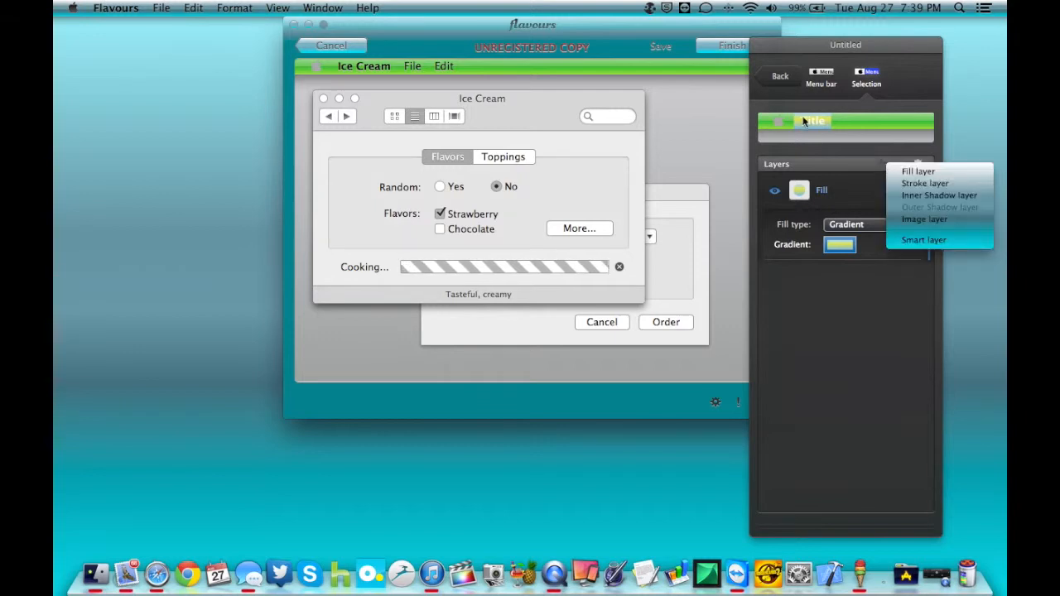
left_click(819, 75)
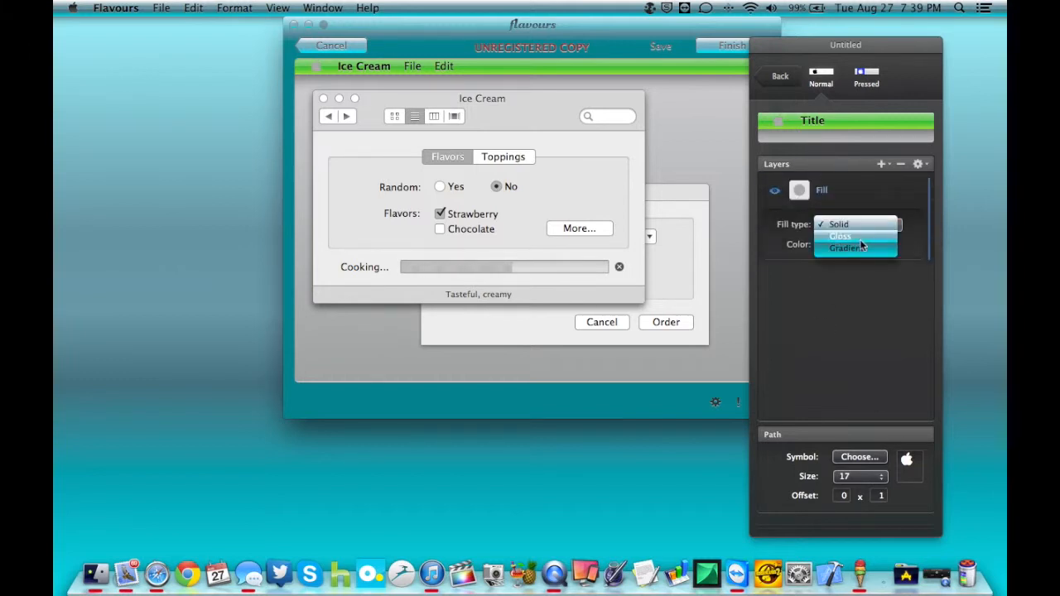
left_click(840, 236)
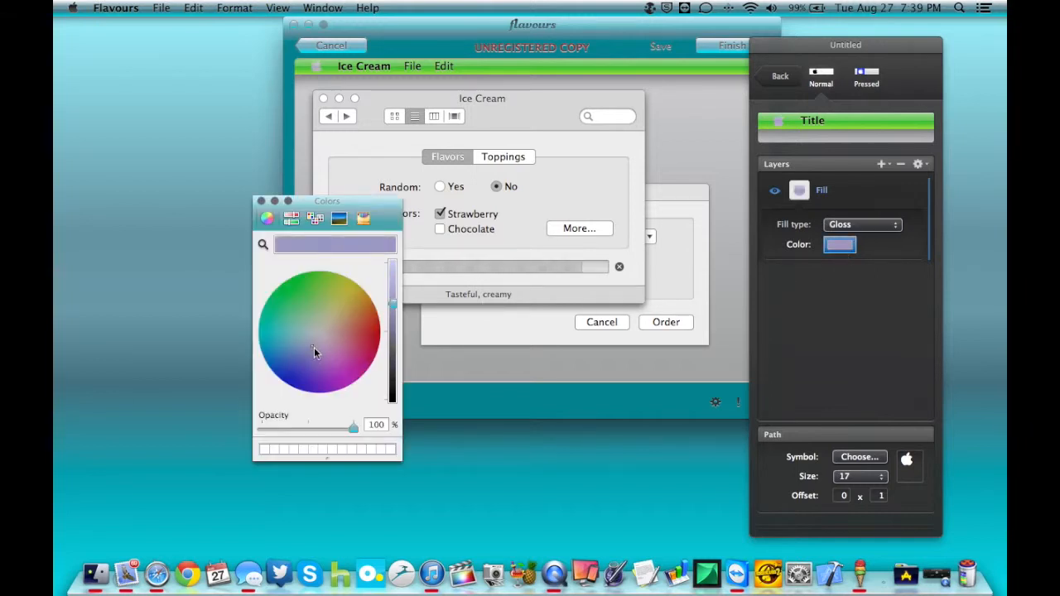
left_click(307, 391)
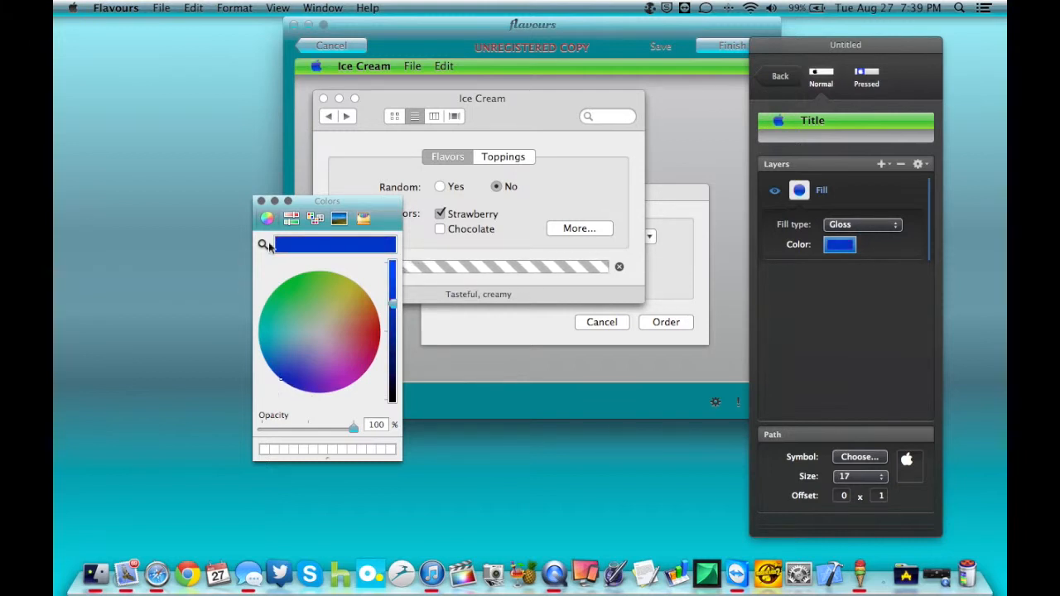
left_click(261, 200)
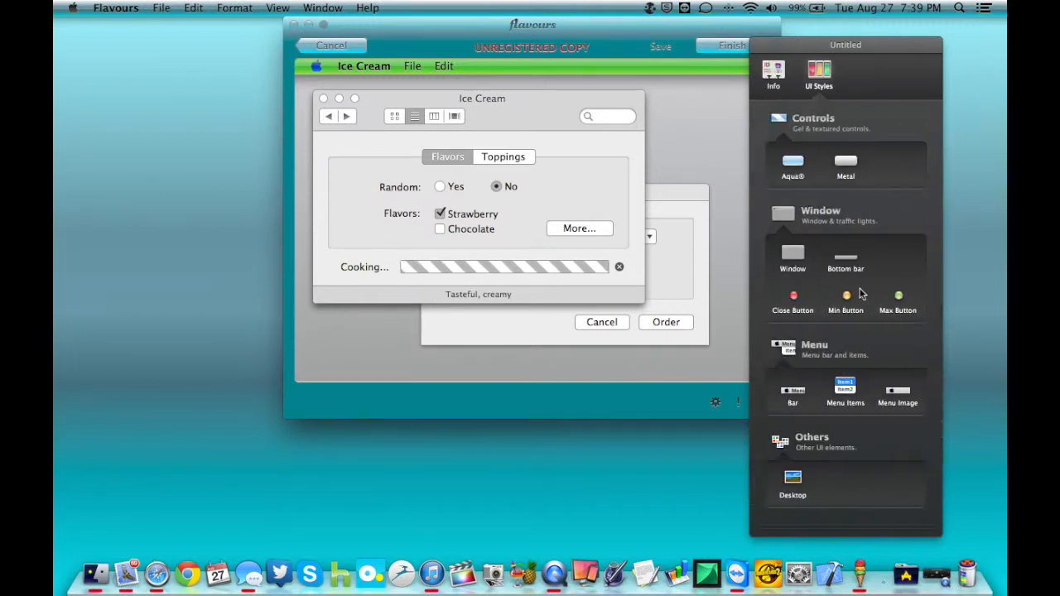
mouse_move(849, 99)
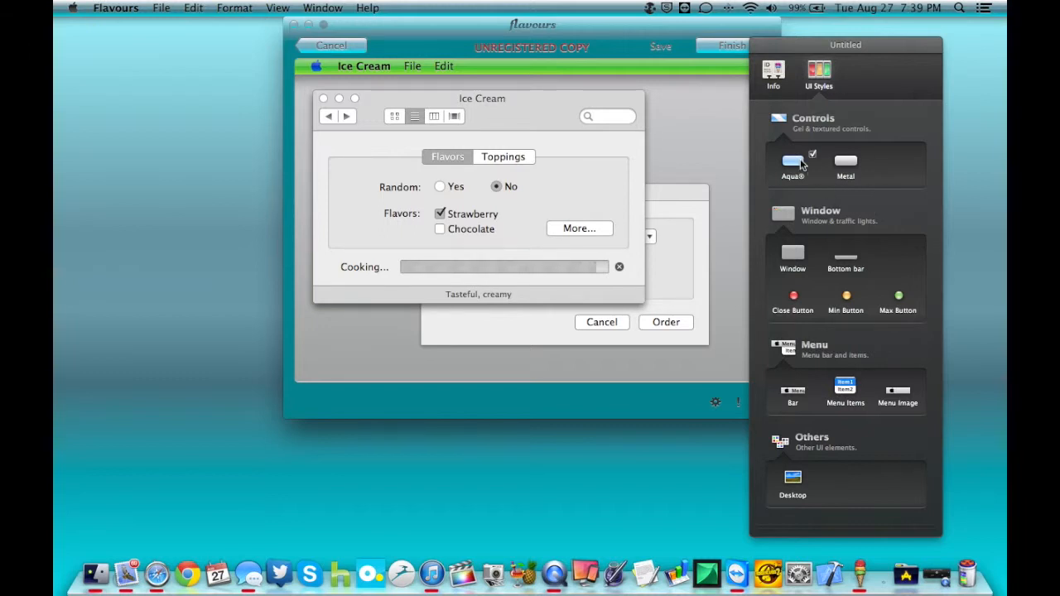
Set the Aqua control's Normal-state Stroke layer to a bright, deep blue
left_click(793, 161)
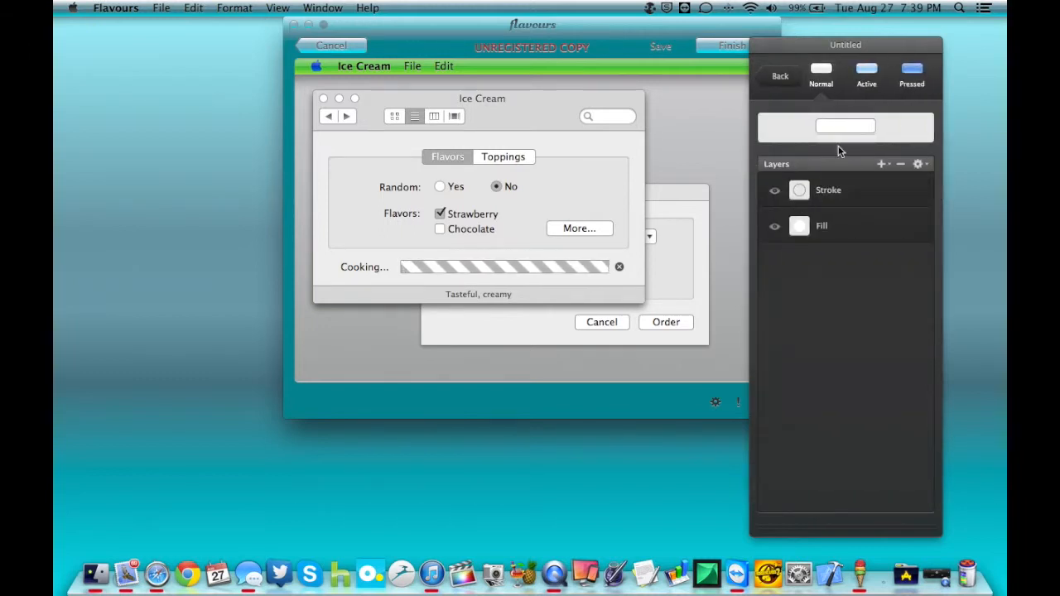
left_click(828, 190)
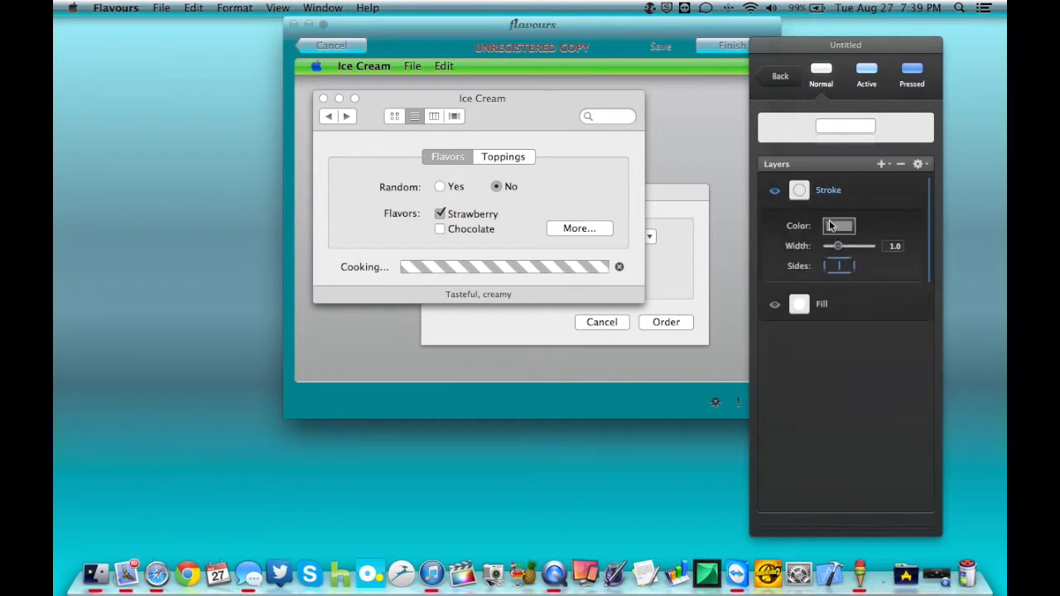
left_click(838, 225)
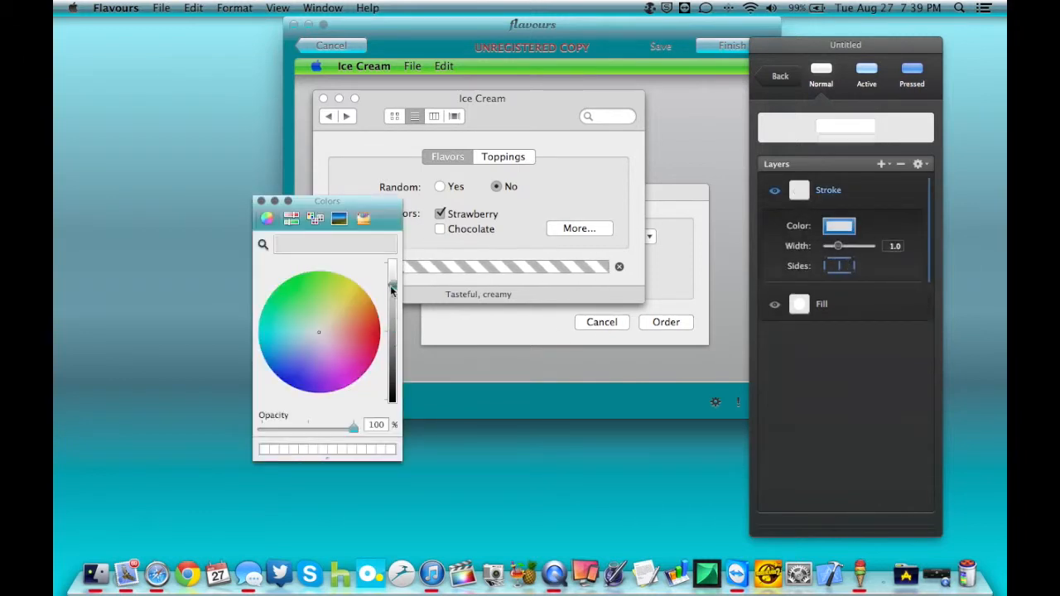
left_click(302, 365)
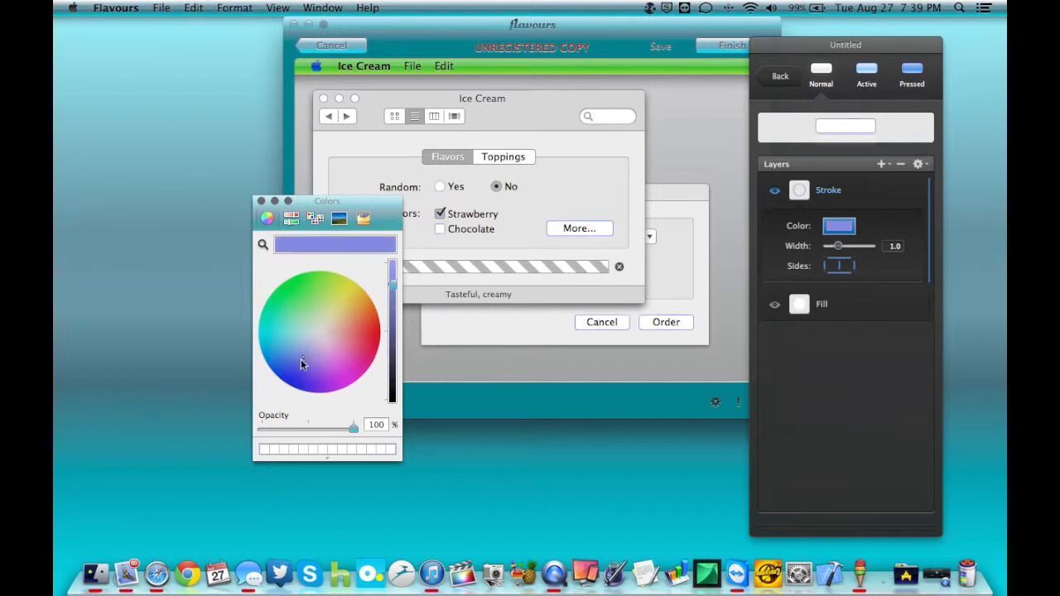
left_click(296, 367)
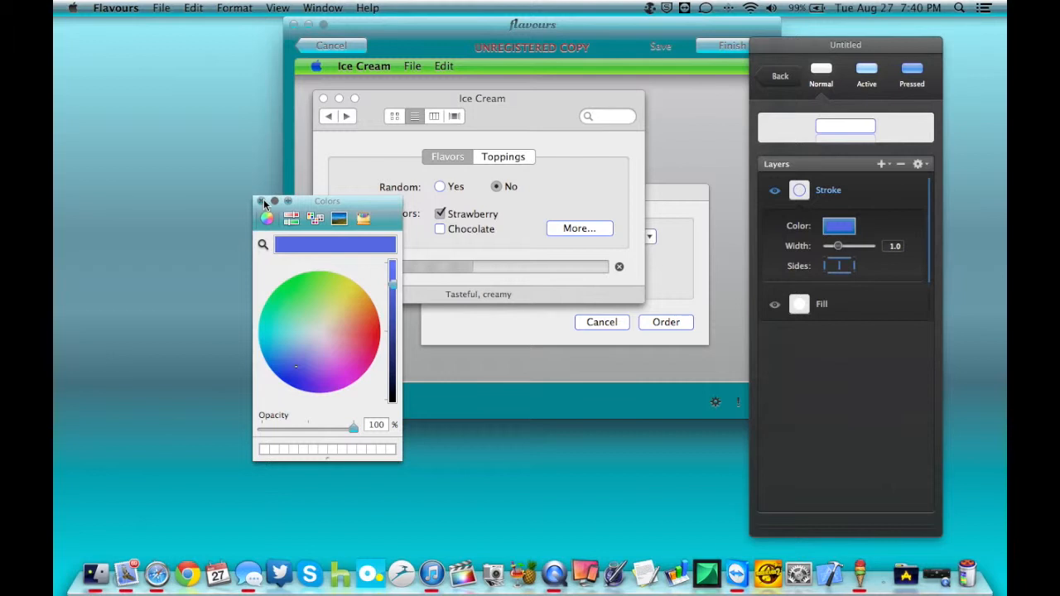
left_click(265, 202)
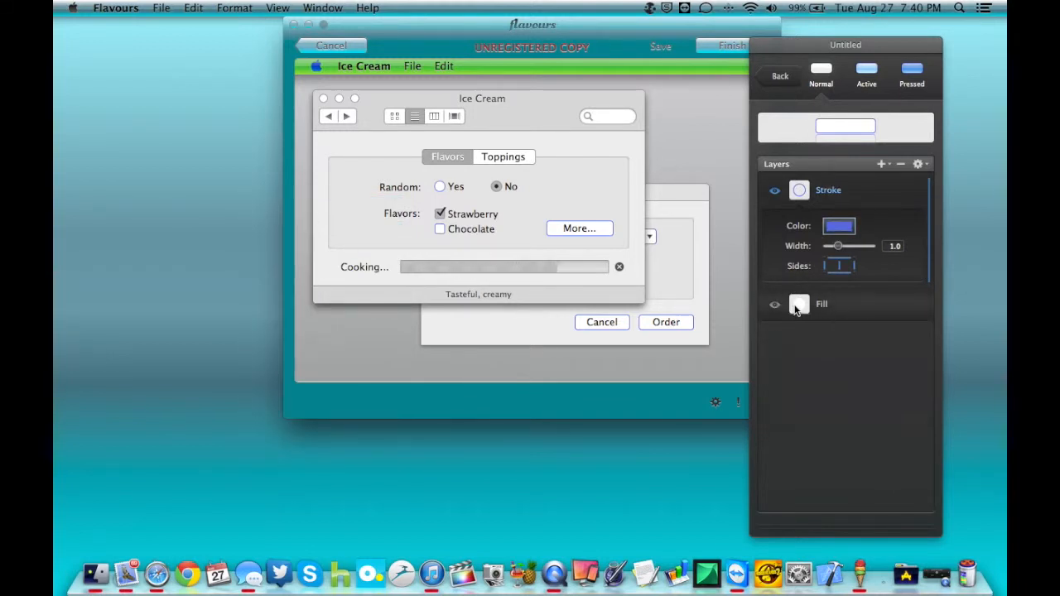
Set the Fill layer to a Gradient with the green preset plus an extra colour stop
left_click(821, 304)
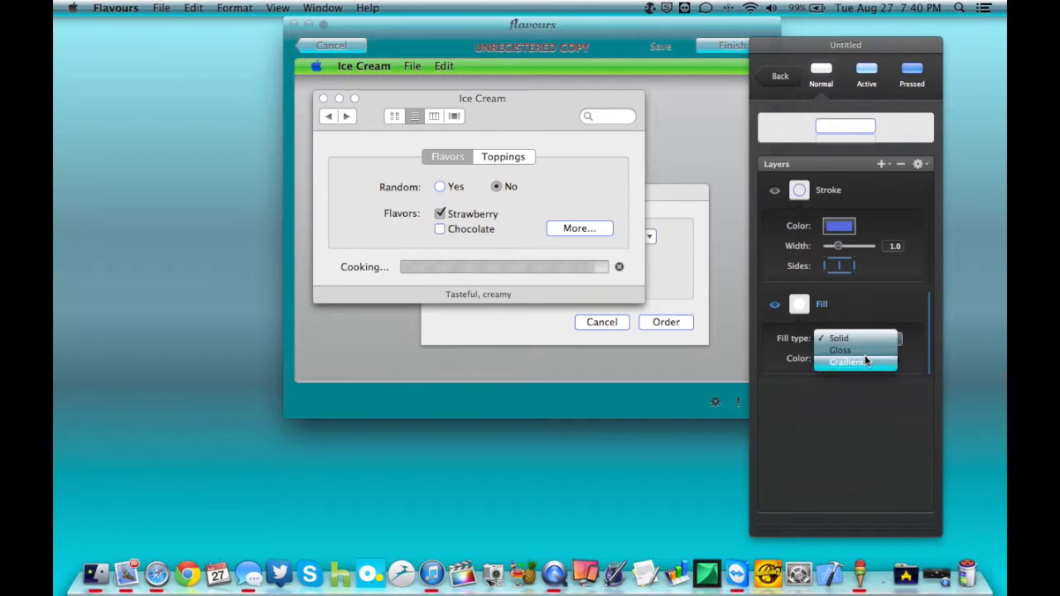
left_click(840, 362)
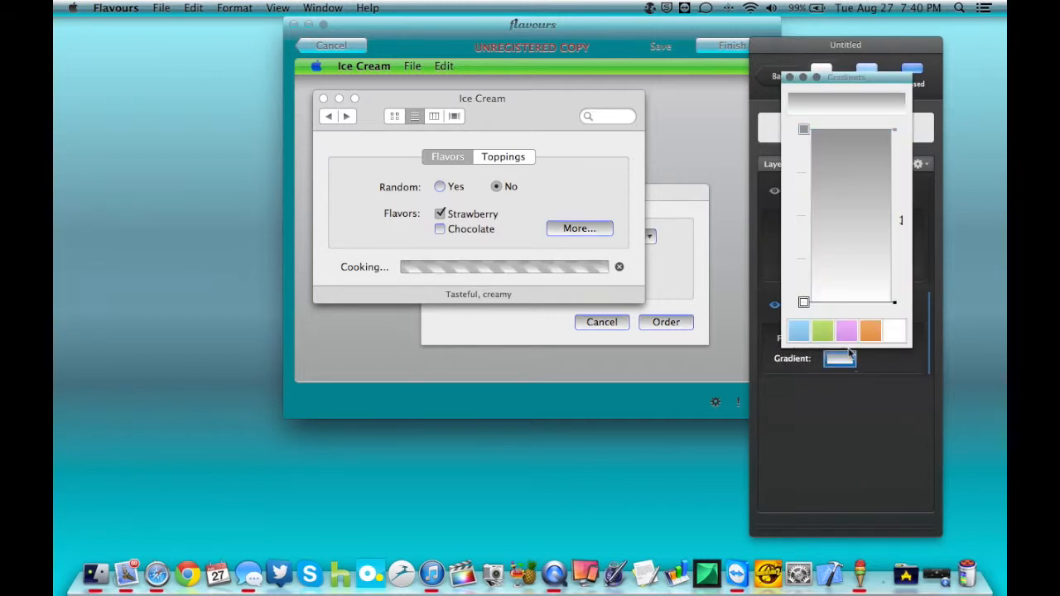
left_click(821, 331)
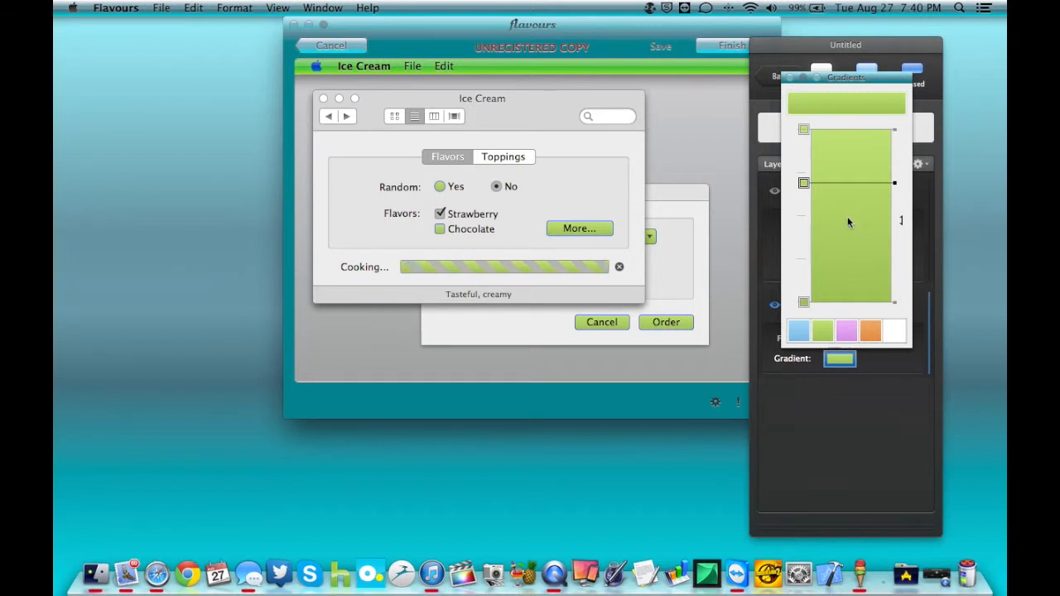
left_click(804, 278)
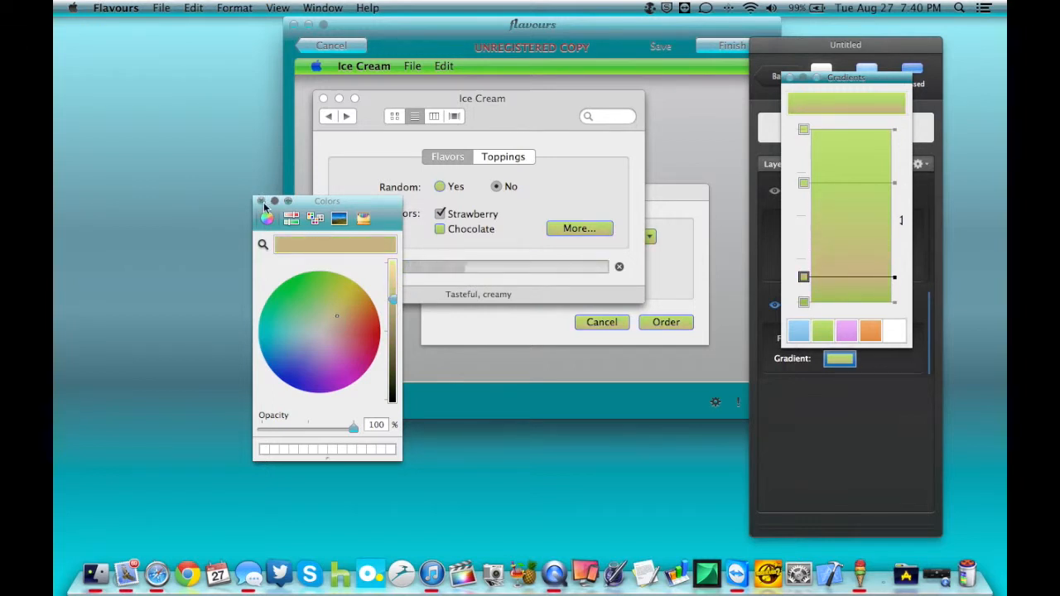
left_click(261, 200)
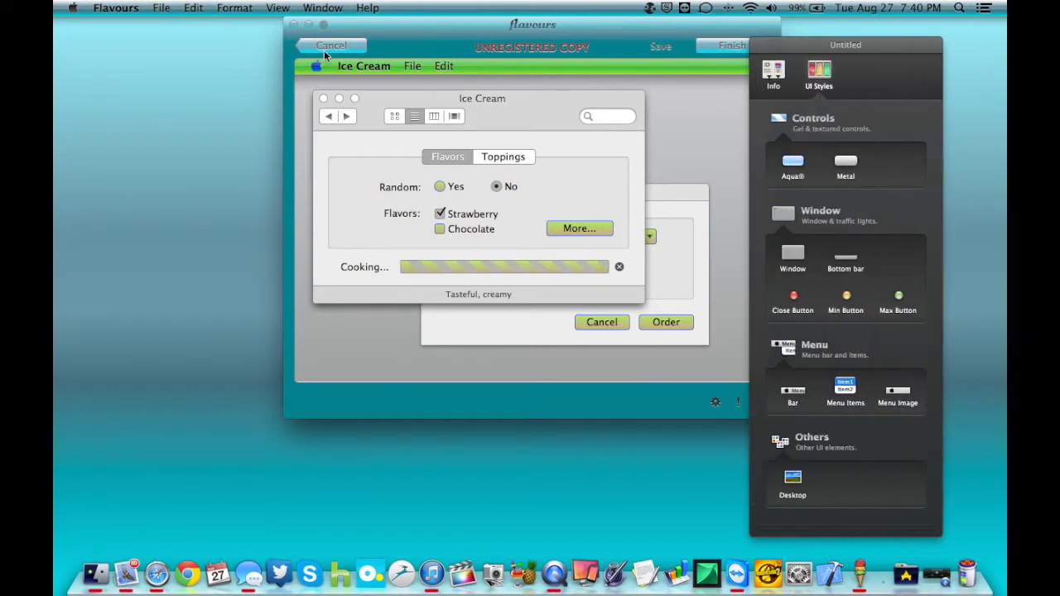
Cancel the editor and discard the unsaved Aqua-like flavour
left_click(330, 45)
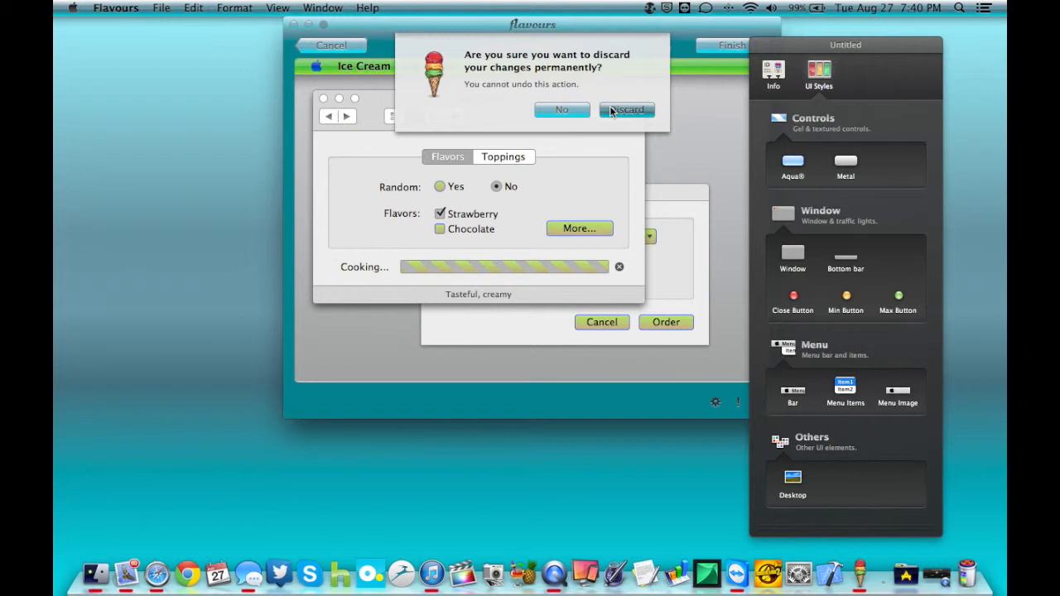
left_click(627, 109)
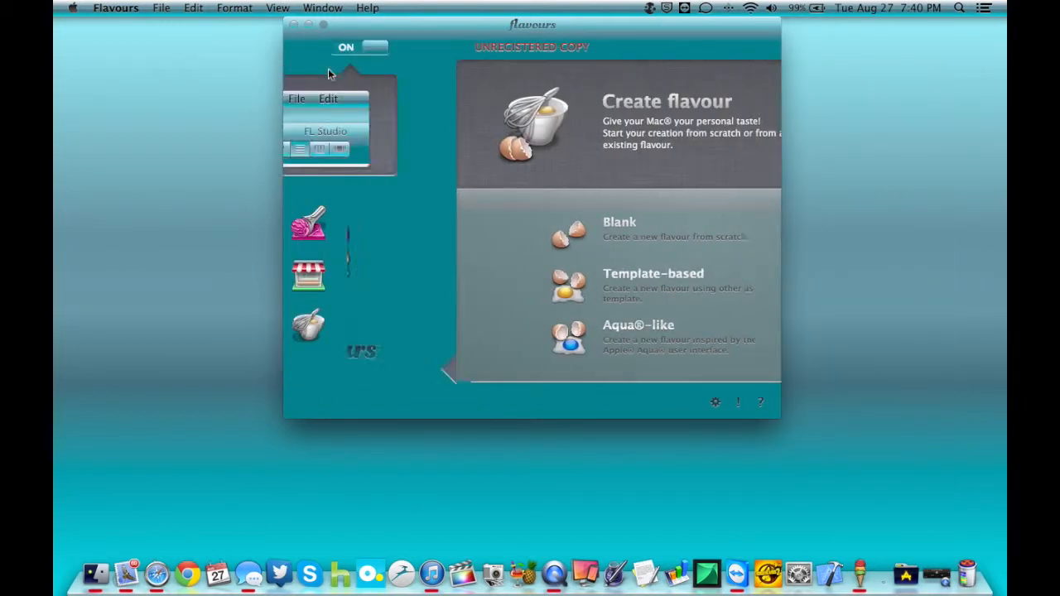
left_click(360, 47)
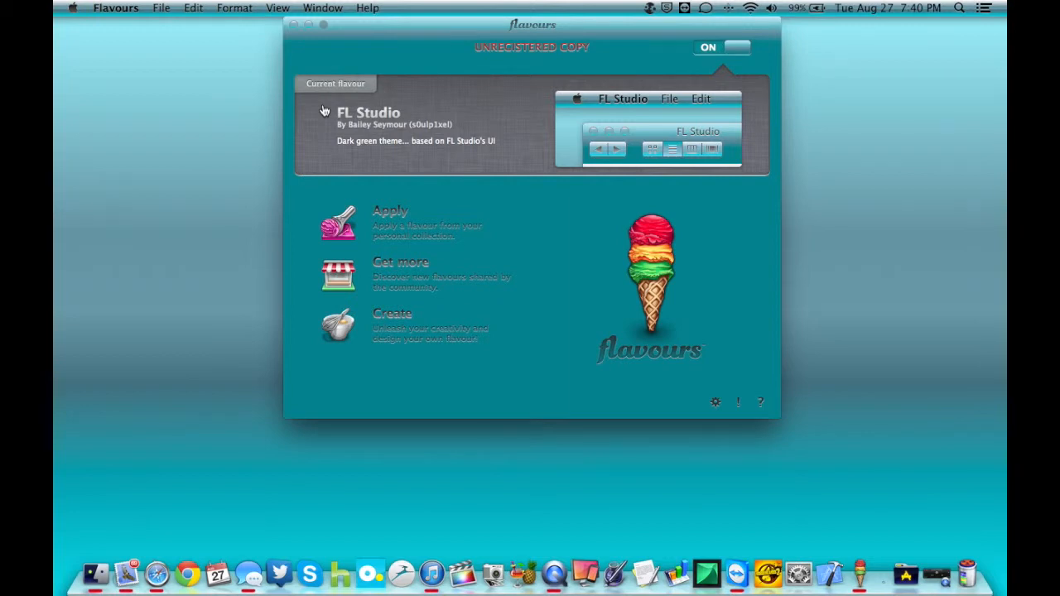
mouse_move(603, 97)
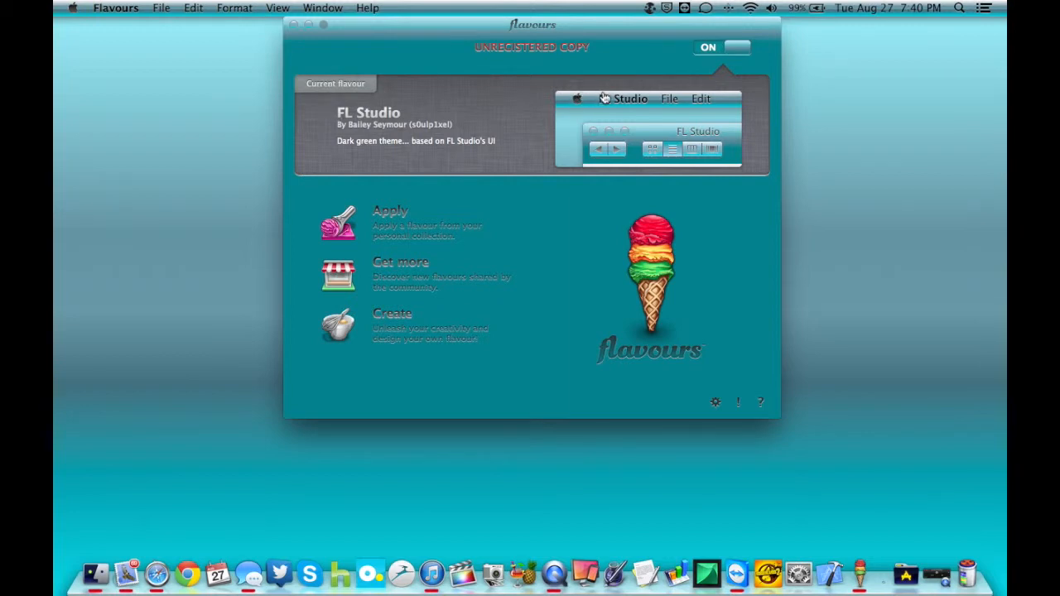
mouse_move(648, 120)
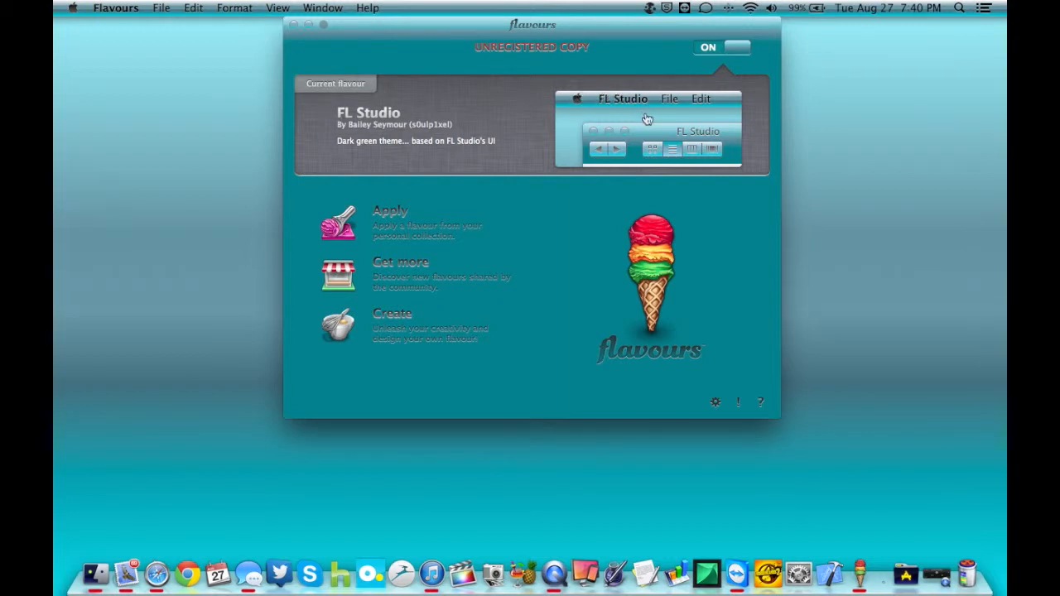
mouse_move(346, 60)
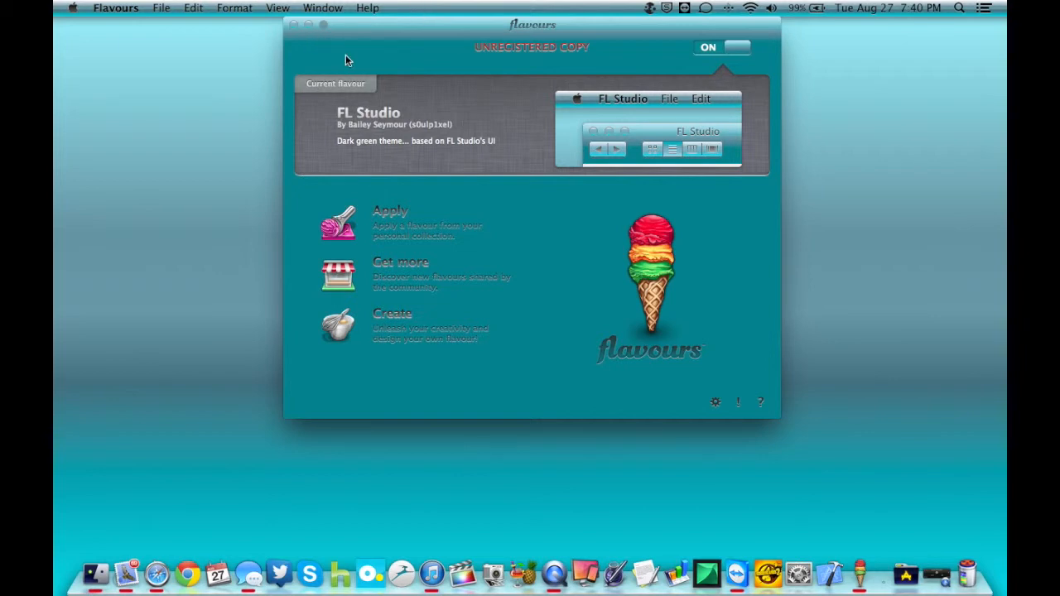
mouse_move(425, 348)
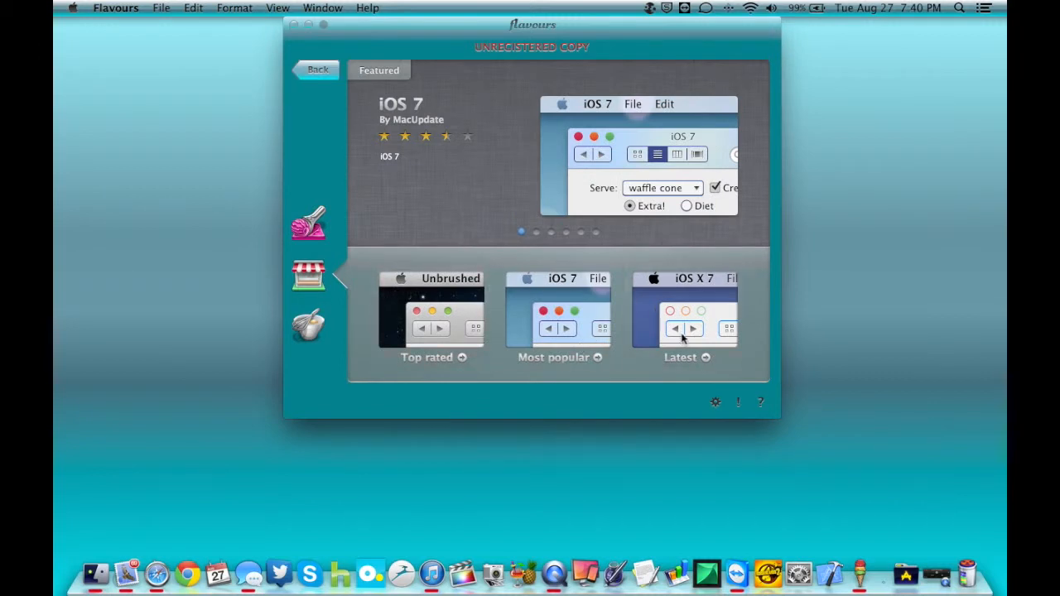
Show the Latest community flavours and scroll down the grid
left_click(687, 357)
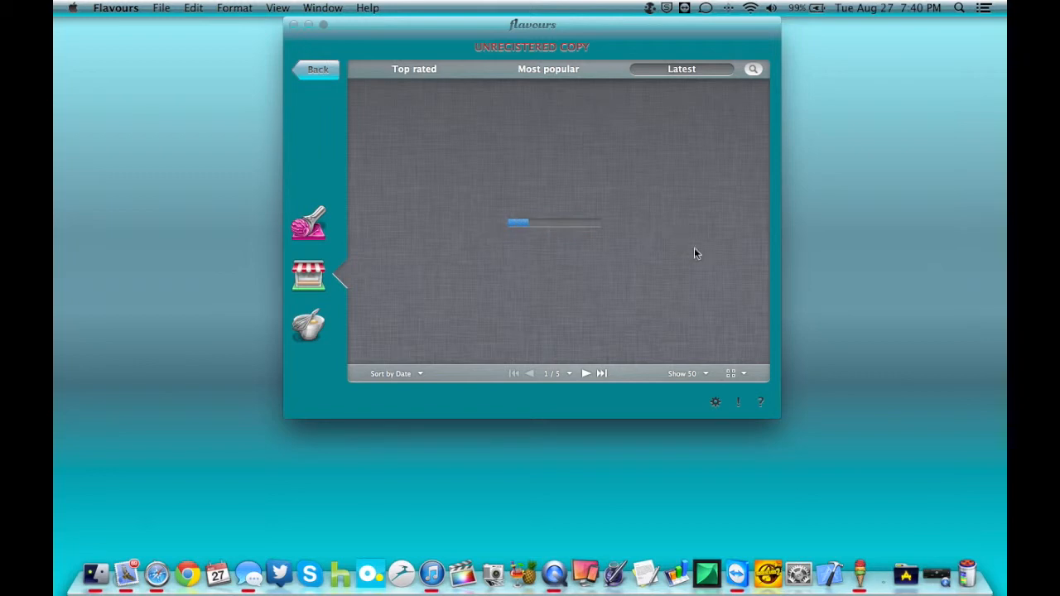
mouse_move(688, 232)
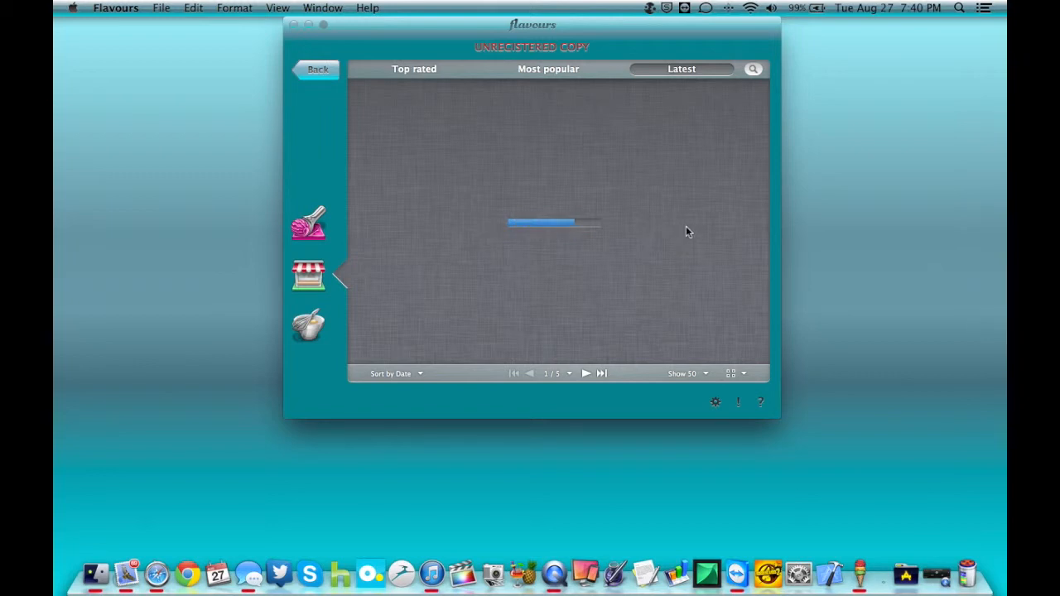
mouse_move(634, 216)
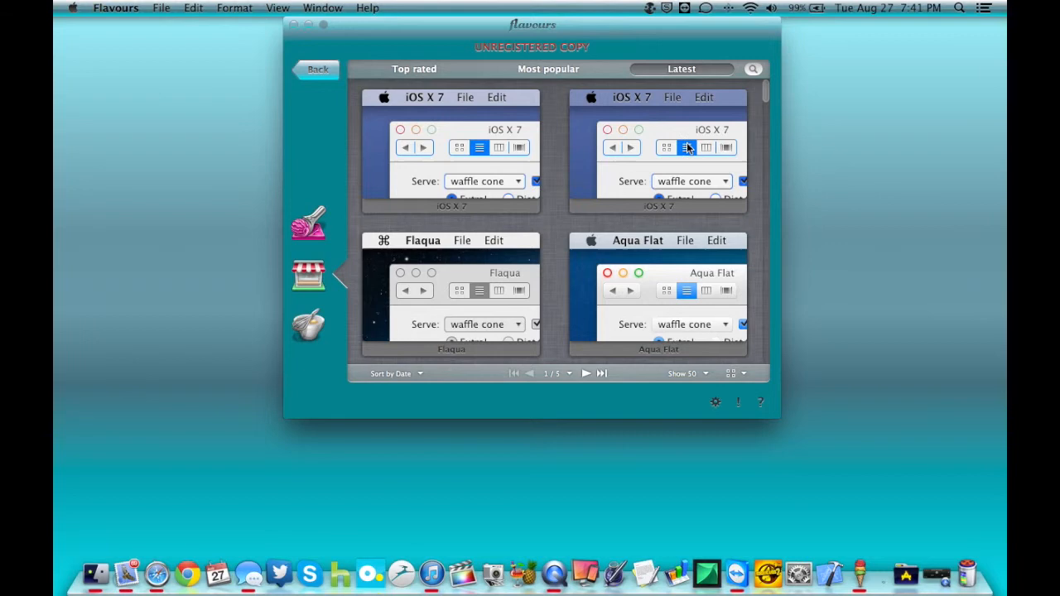
scroll("down", 3)
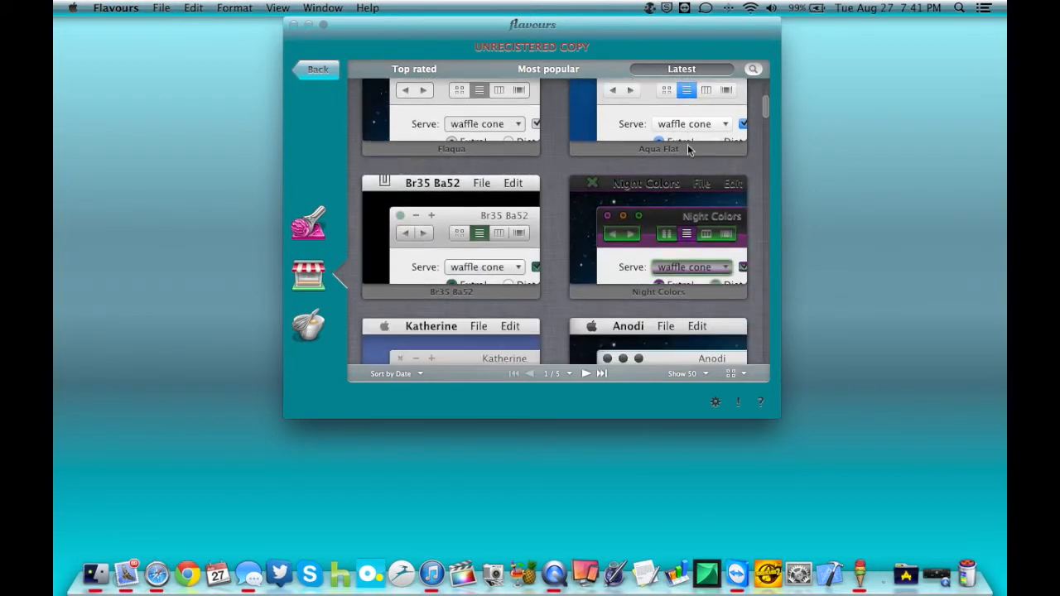
scroll("down", 3)
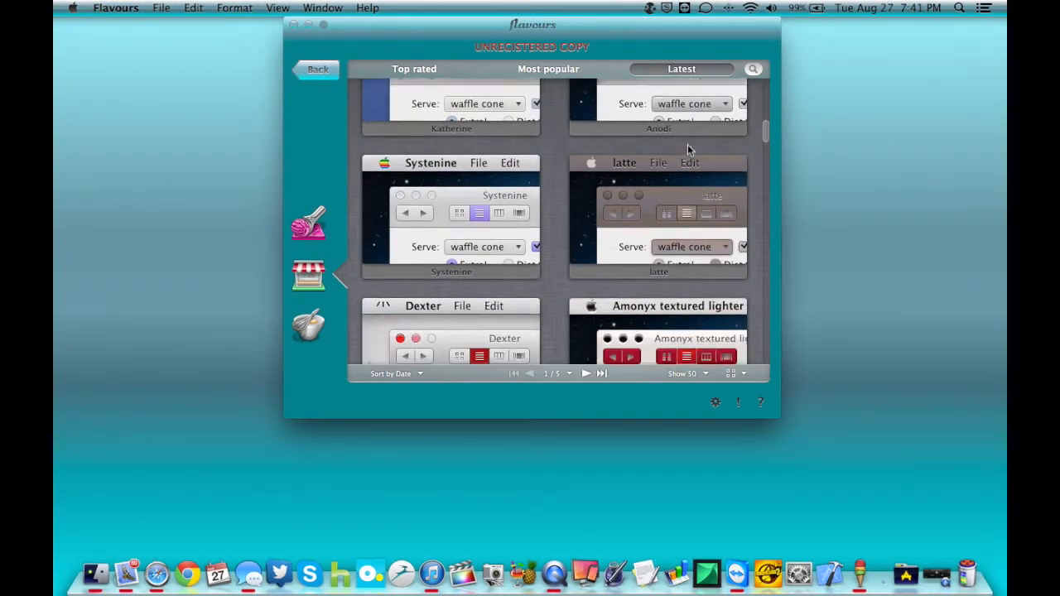
scroll("down", 3)
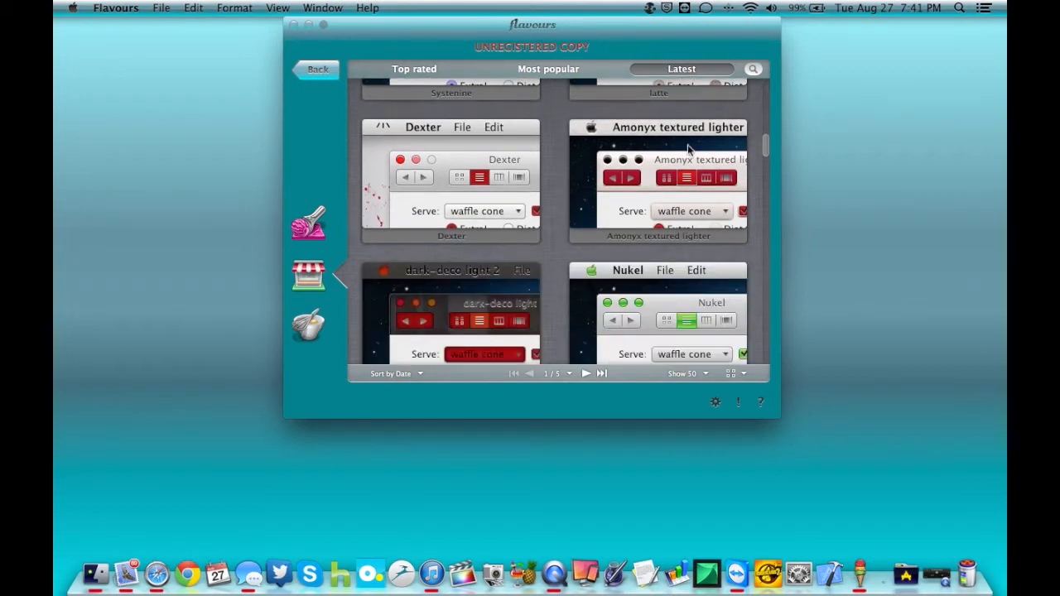
scroll("down", 3)
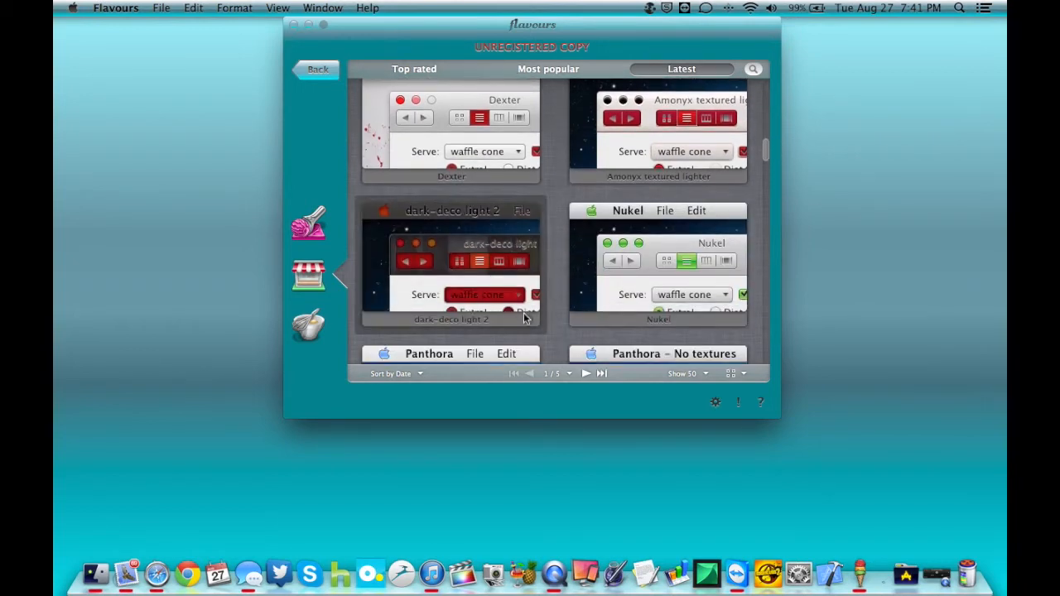
View the dark-deco light 2 detail sheet, then close it and keep browsing
left_click(451, 266)
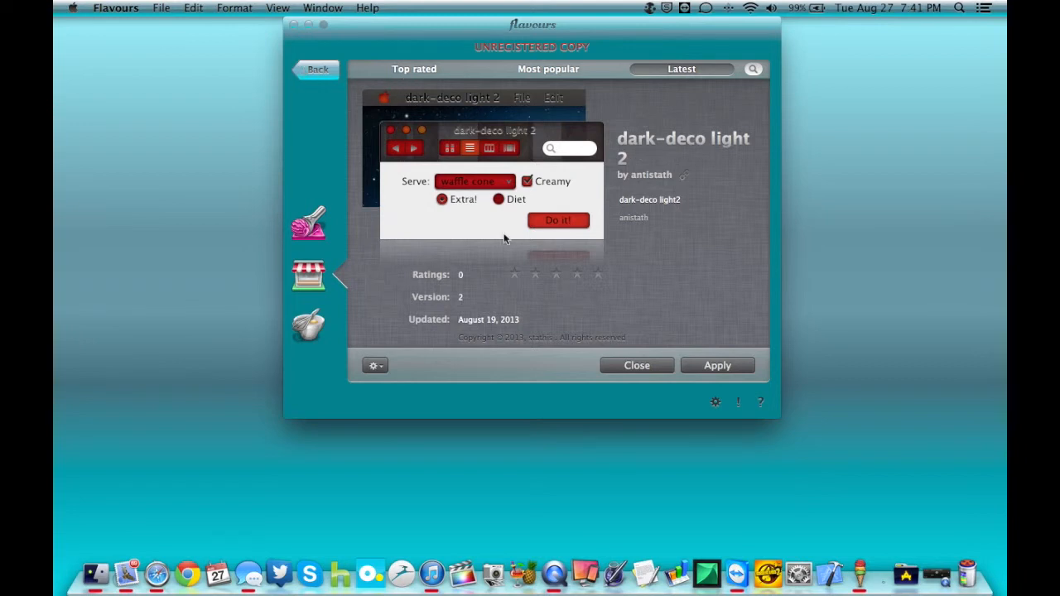
left_click(318, 69)
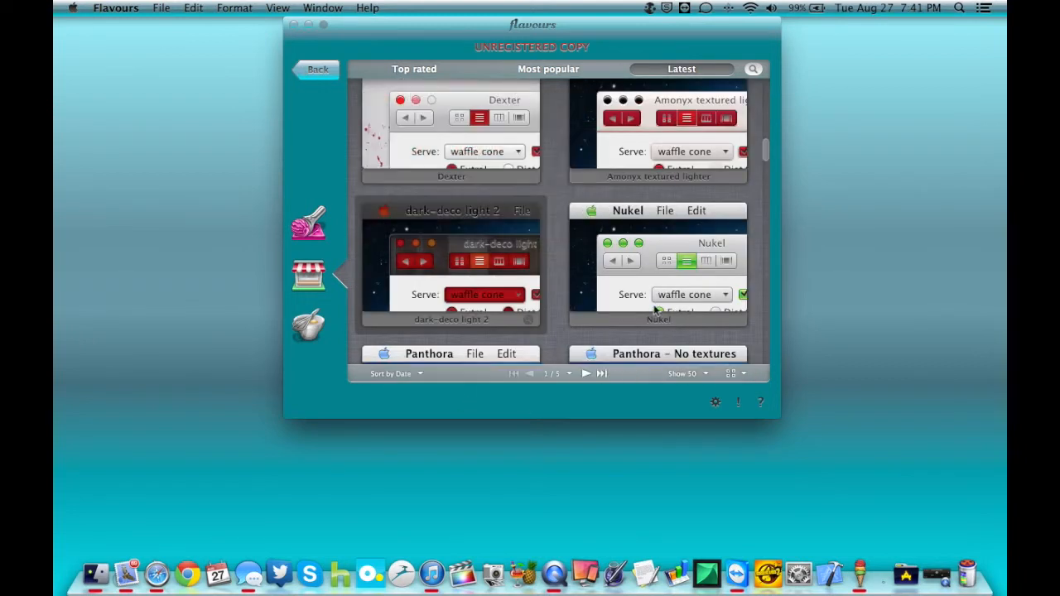
scroll("down", 3)
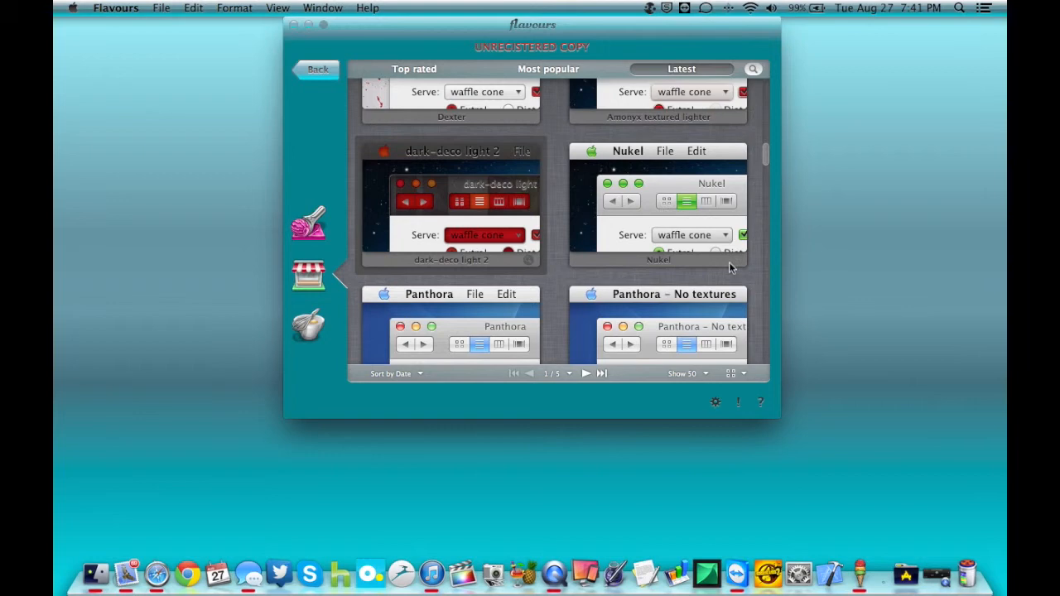